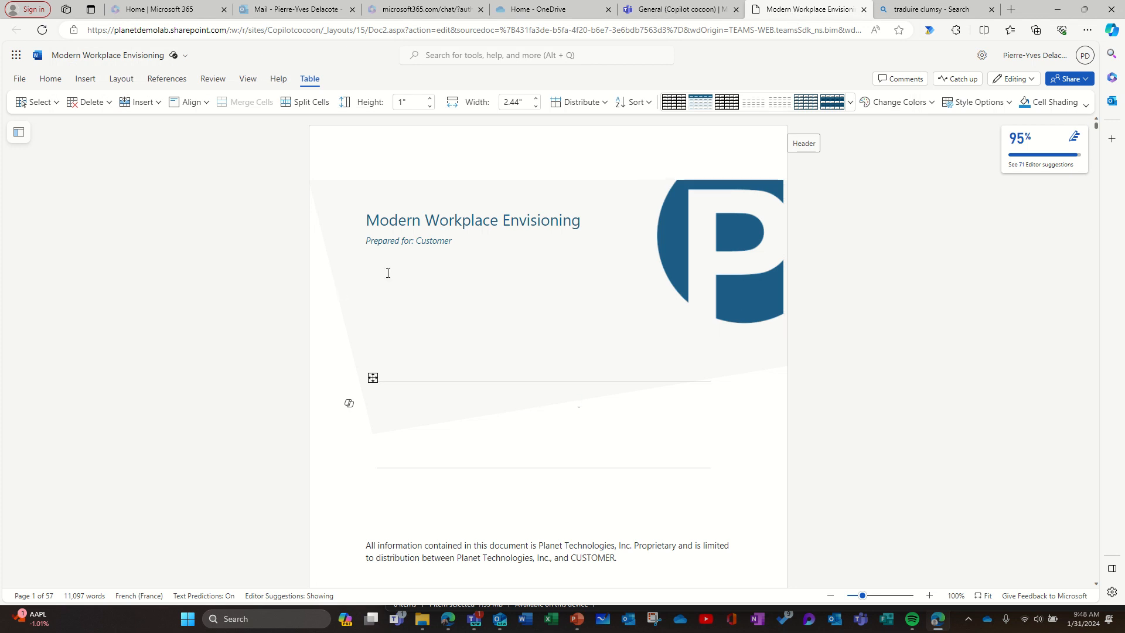
Step: From the Teams channel's Files tab, start a new PowerPoint presentation
scroll(down, 3)
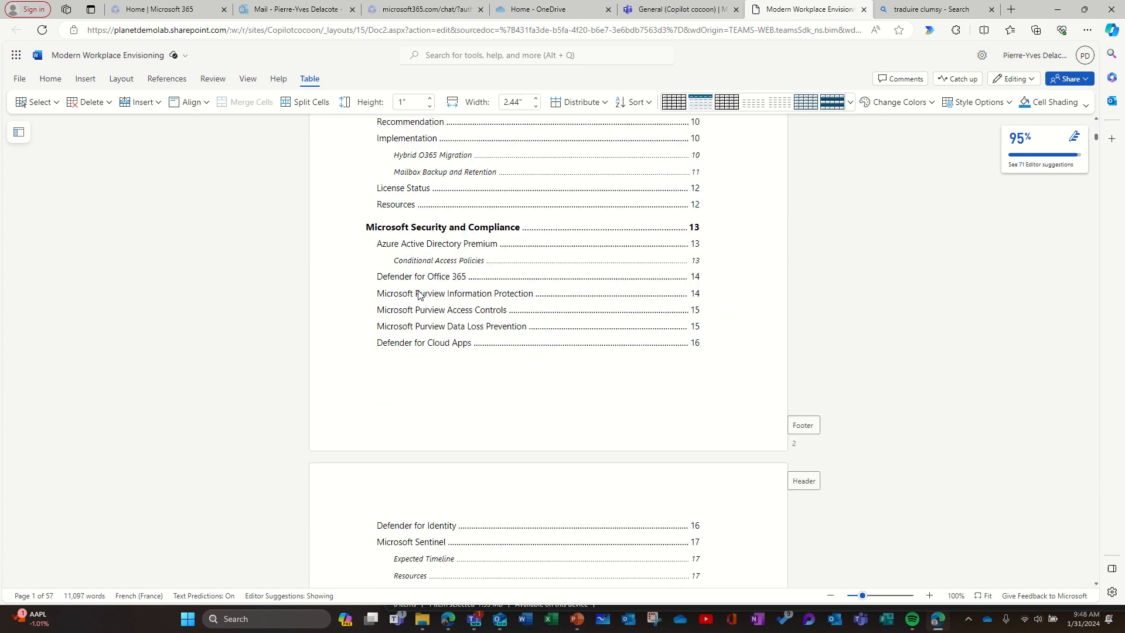
scroll(down, 3)
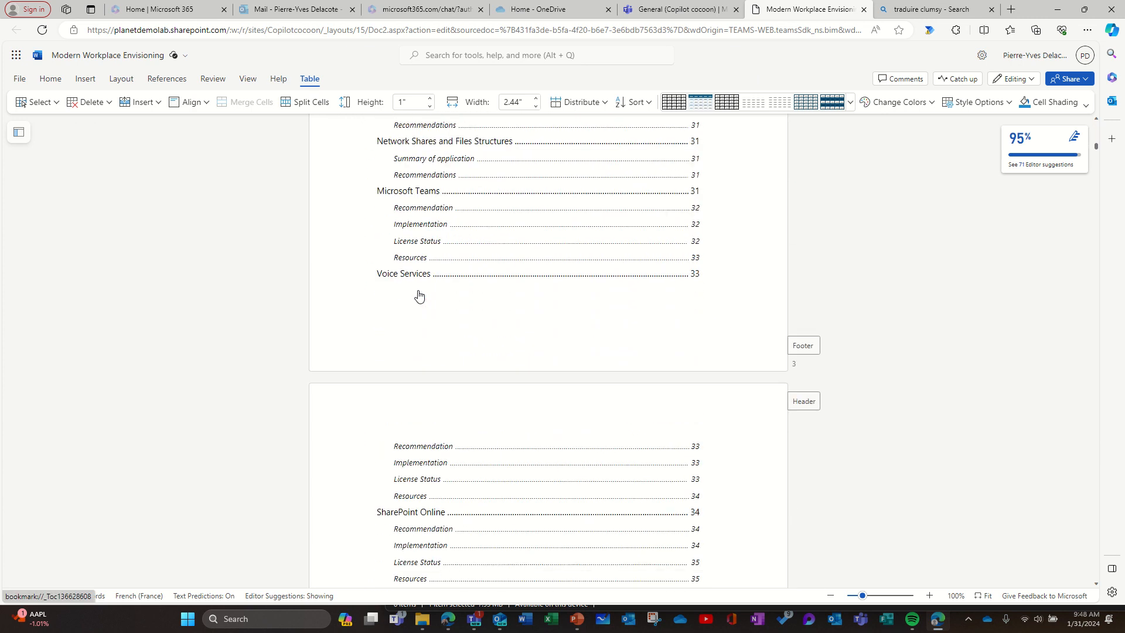
scroll(down, 3)
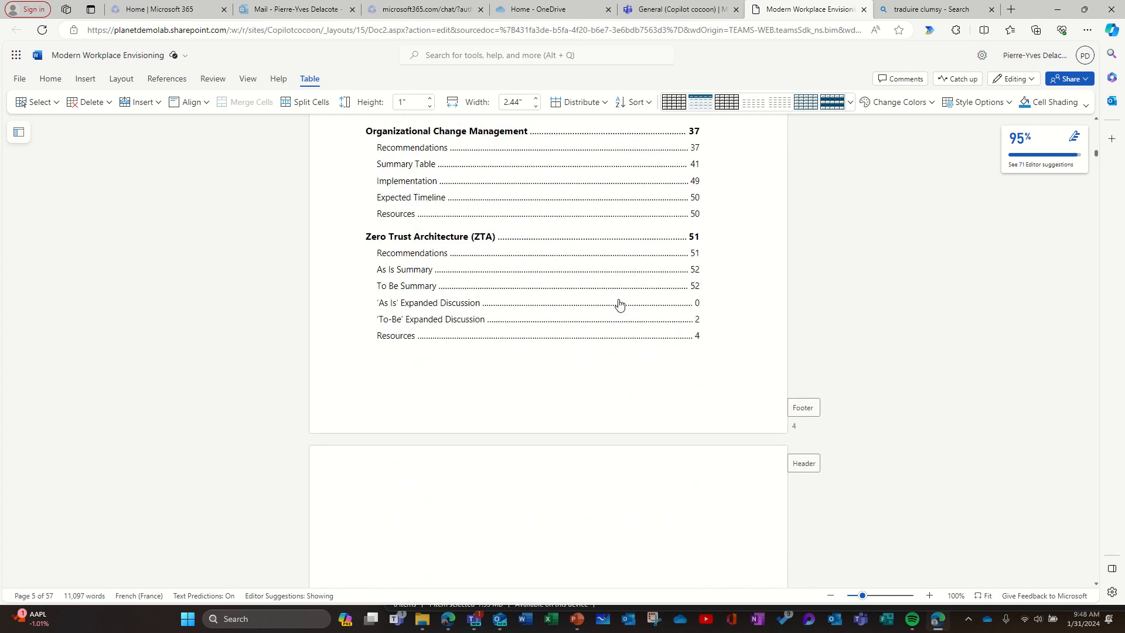
scroll(down, 3)
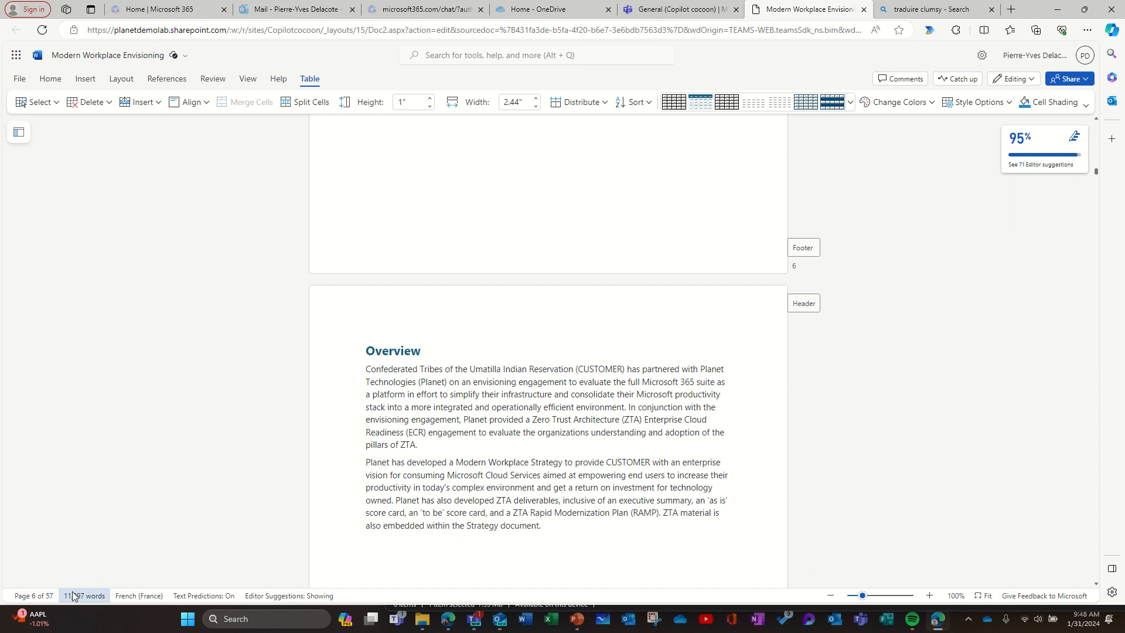
scroll(down, 3)
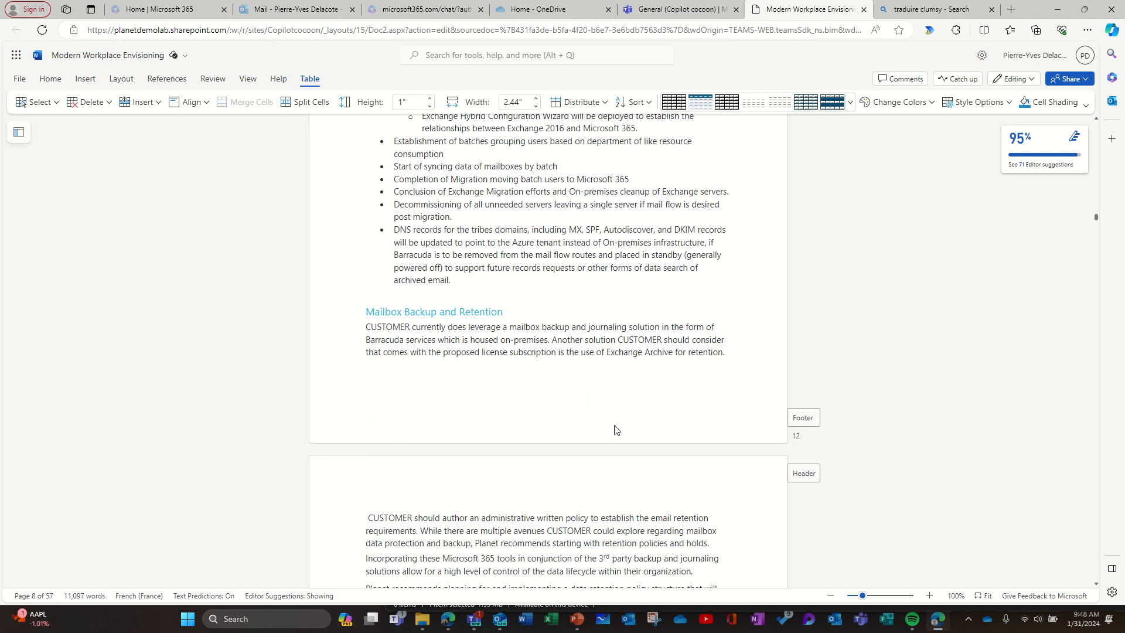
scroll(down, 3)
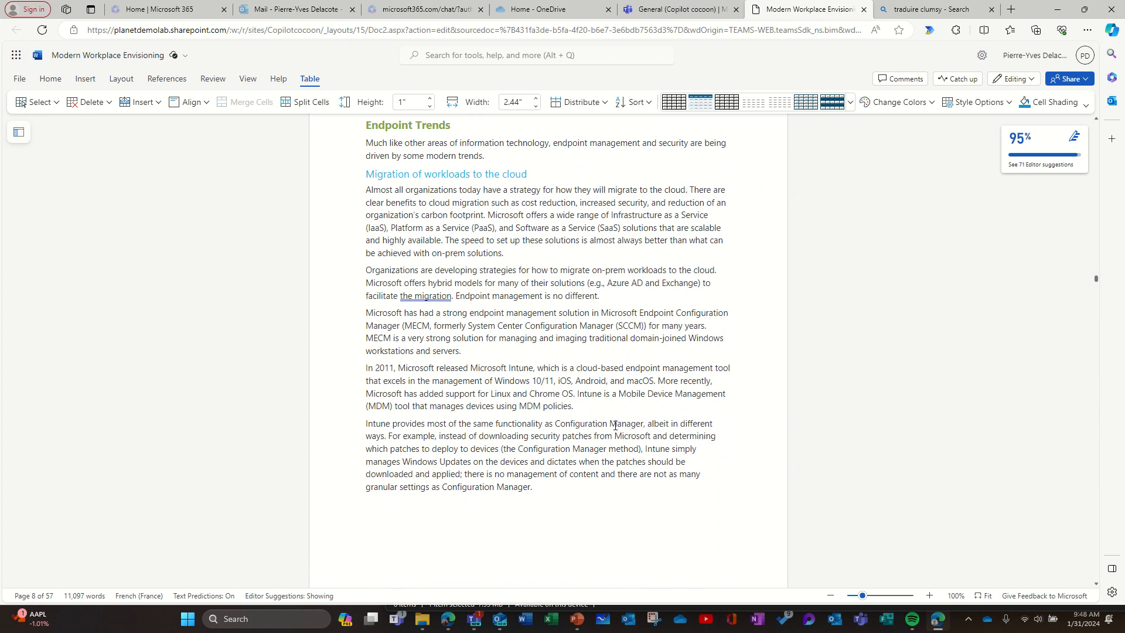
scroll(down, 3)
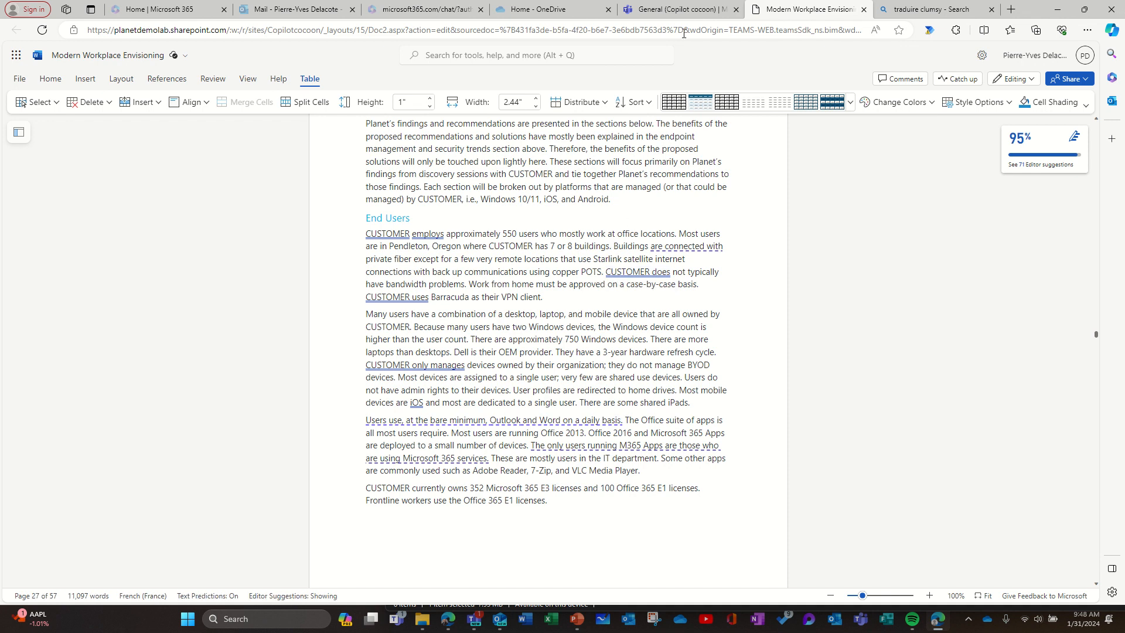
click(670, 9)
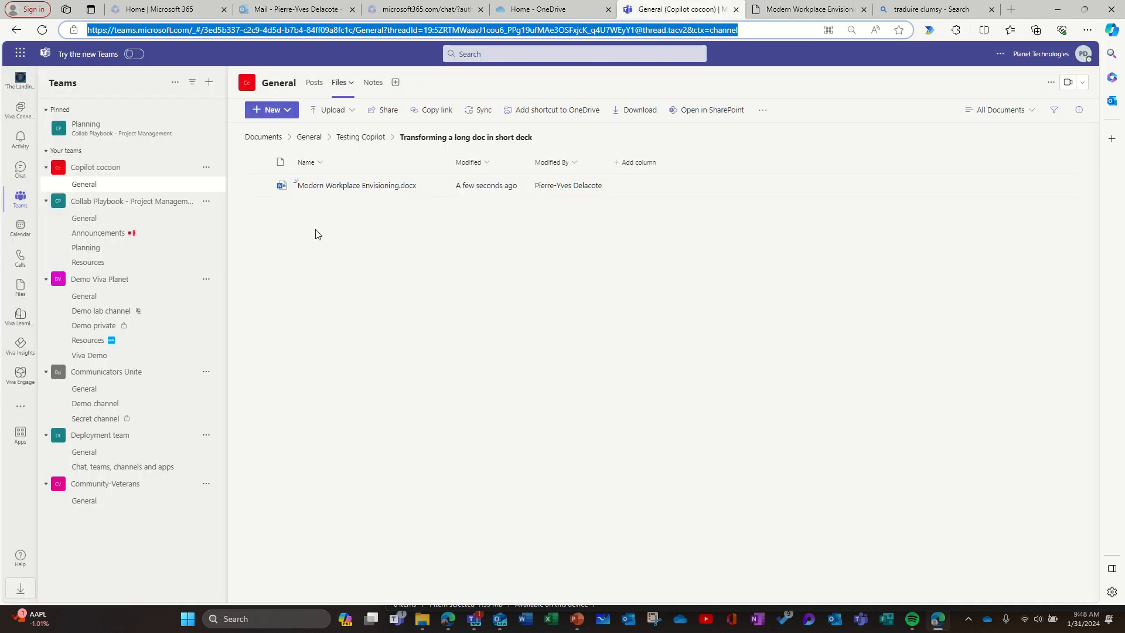
click(271, 110)
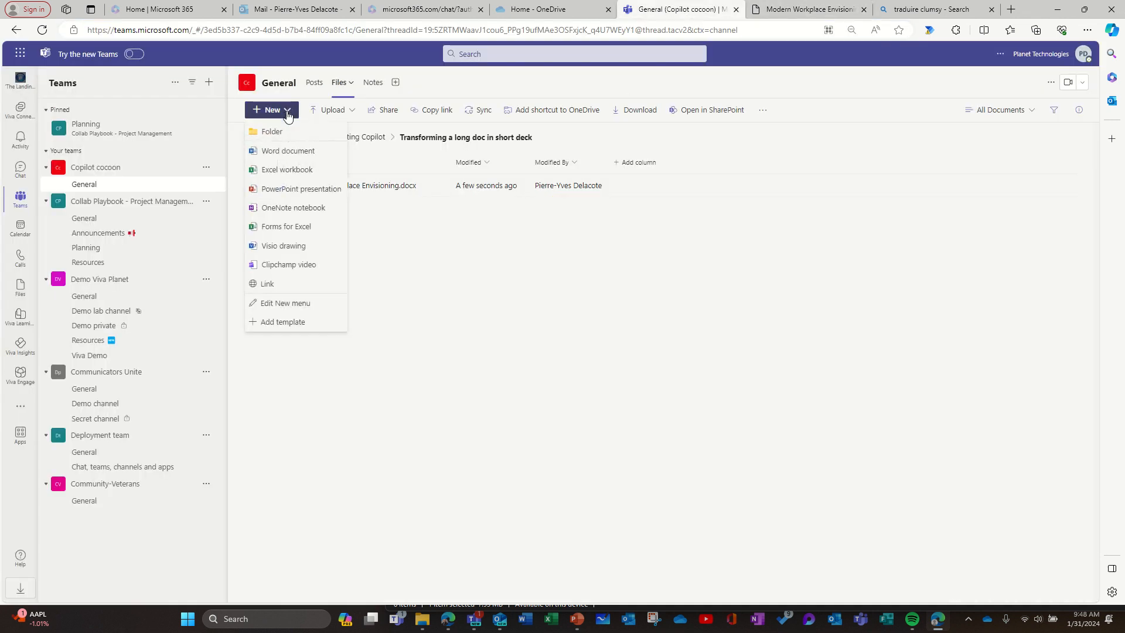
click(302, 188)
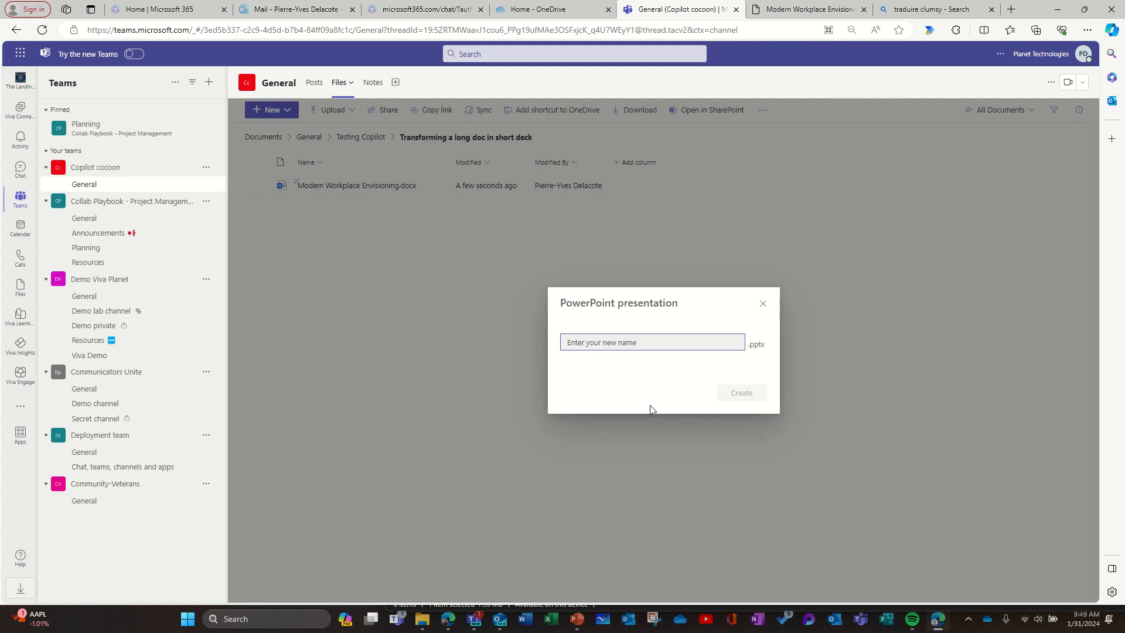
Step: Name the new presentation 'Modern Workplace Envisioning'
click(652, 341)
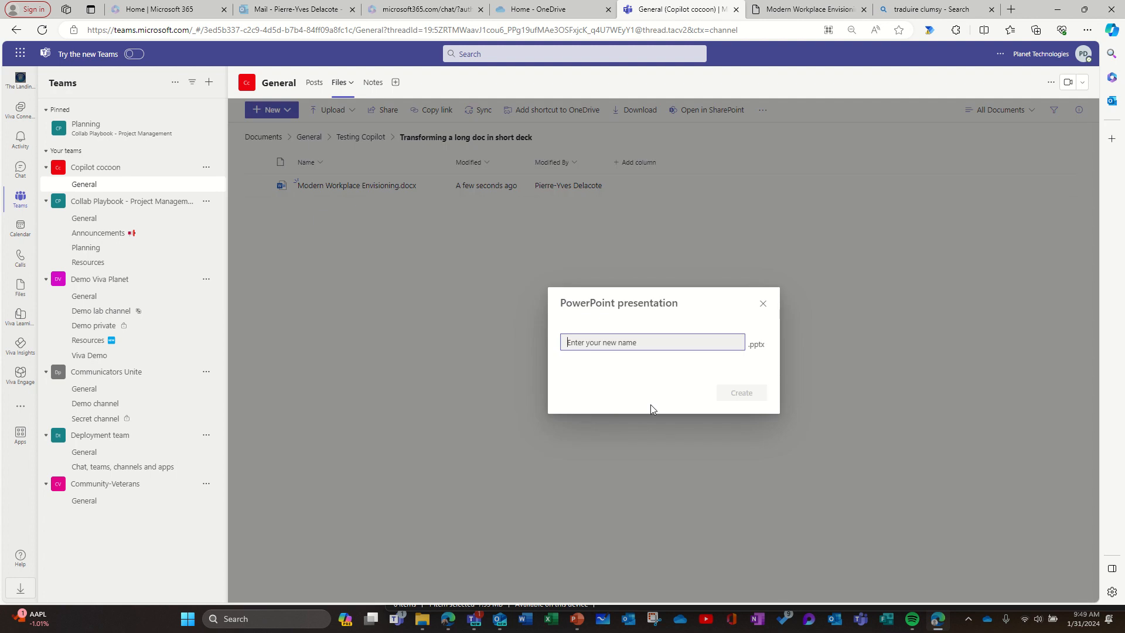
text(M)
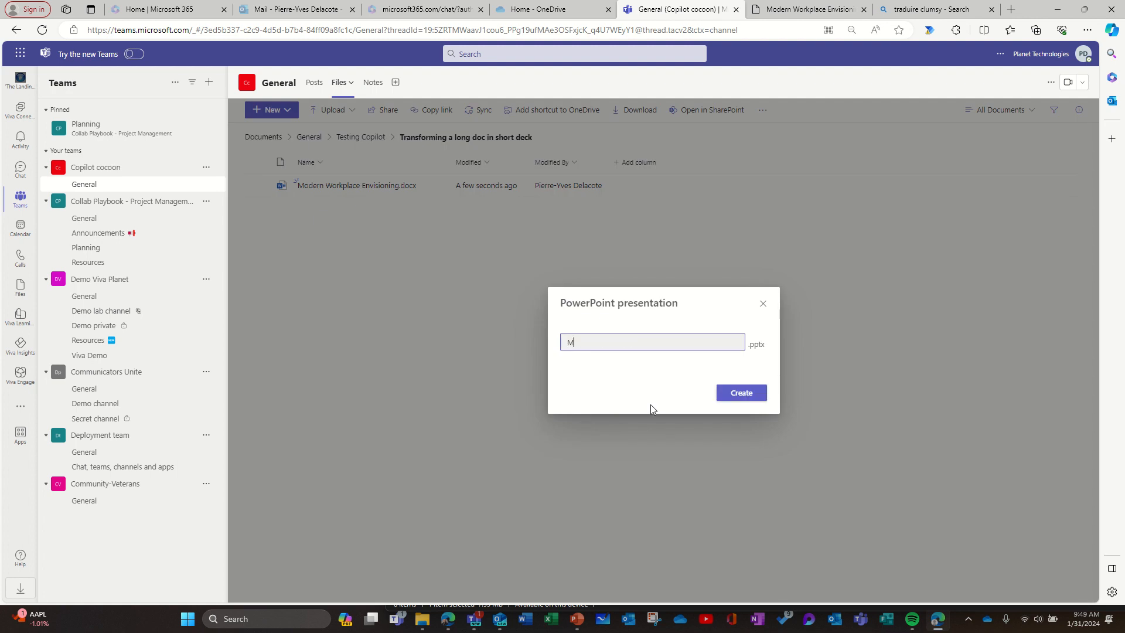
text(odern Workplace Envisio)
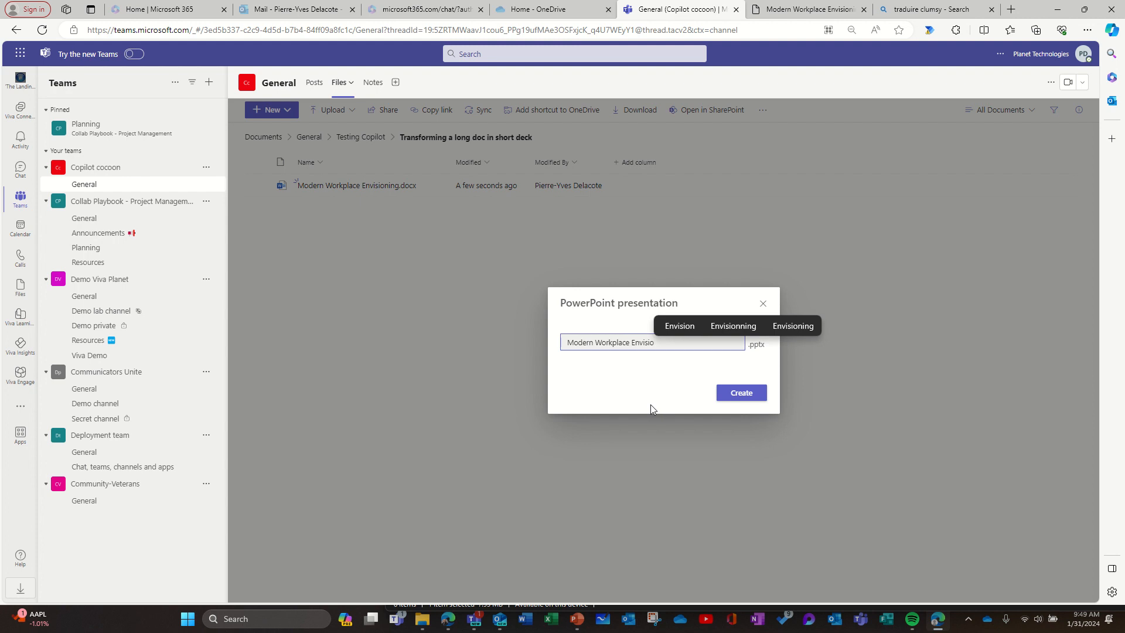
text(nin)
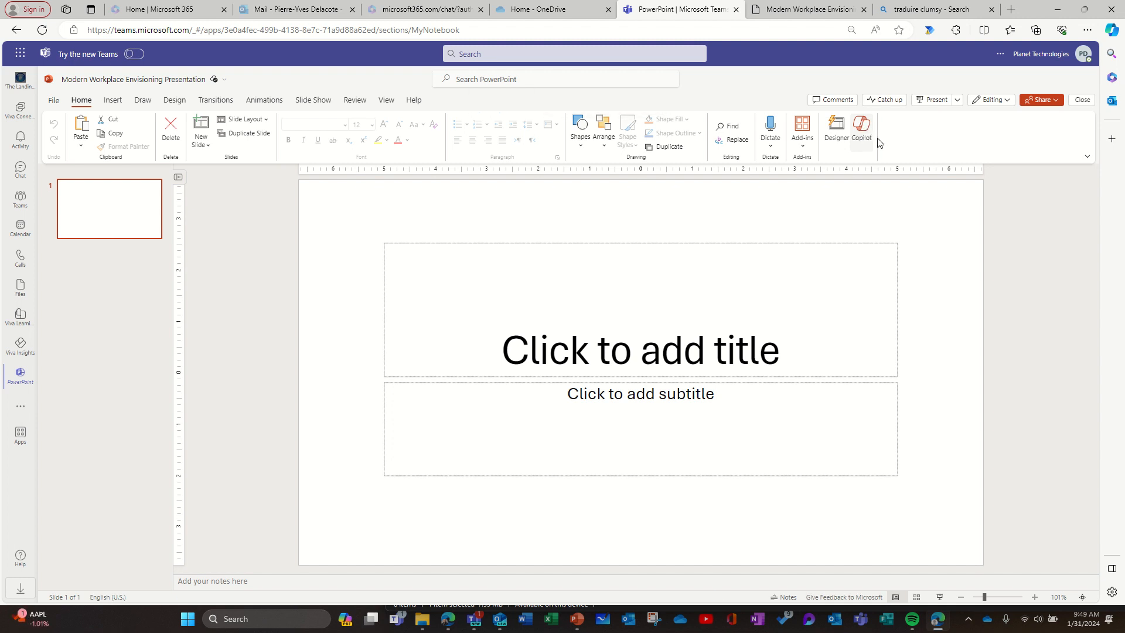
Step: Bring up Copilot and choose to create a presentation from a file
click(860, 129)
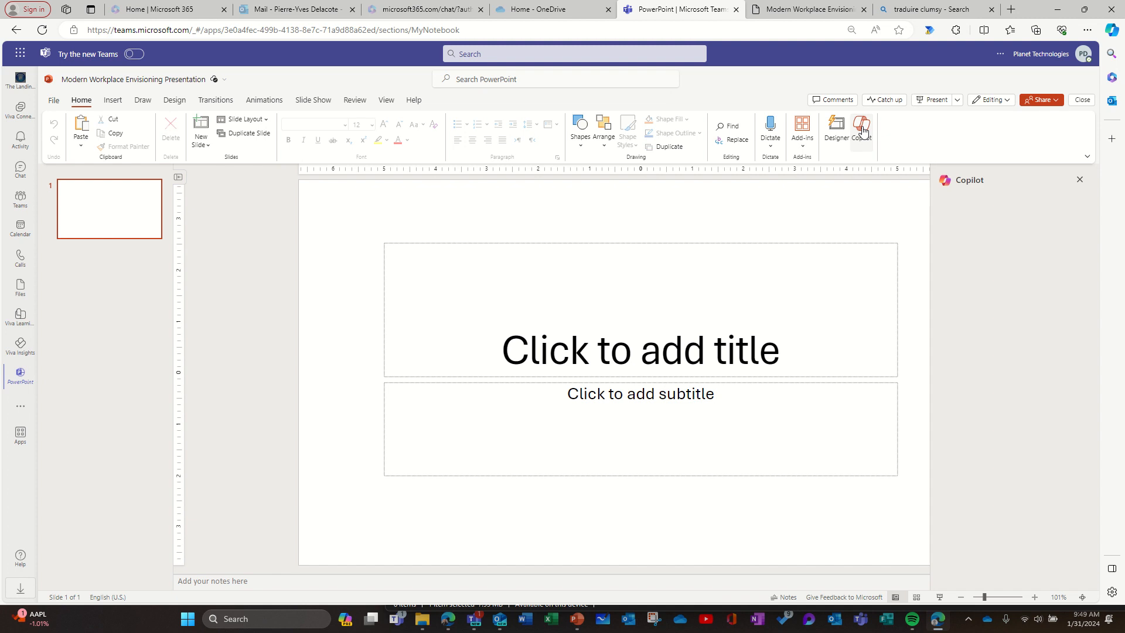
click(862, 132)
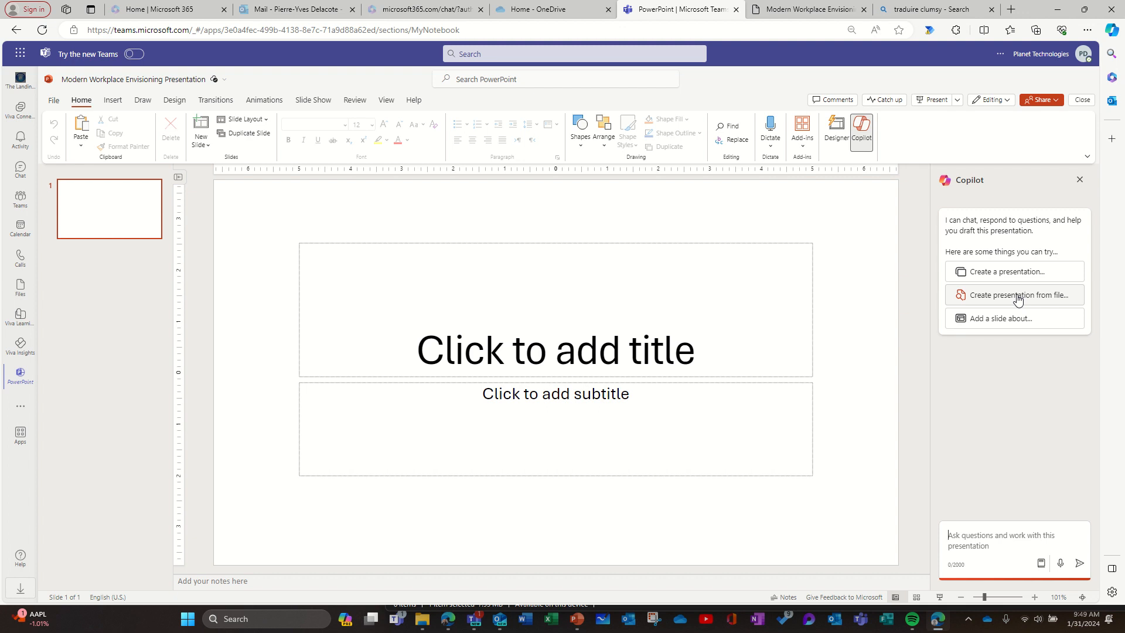
click(808, 10)
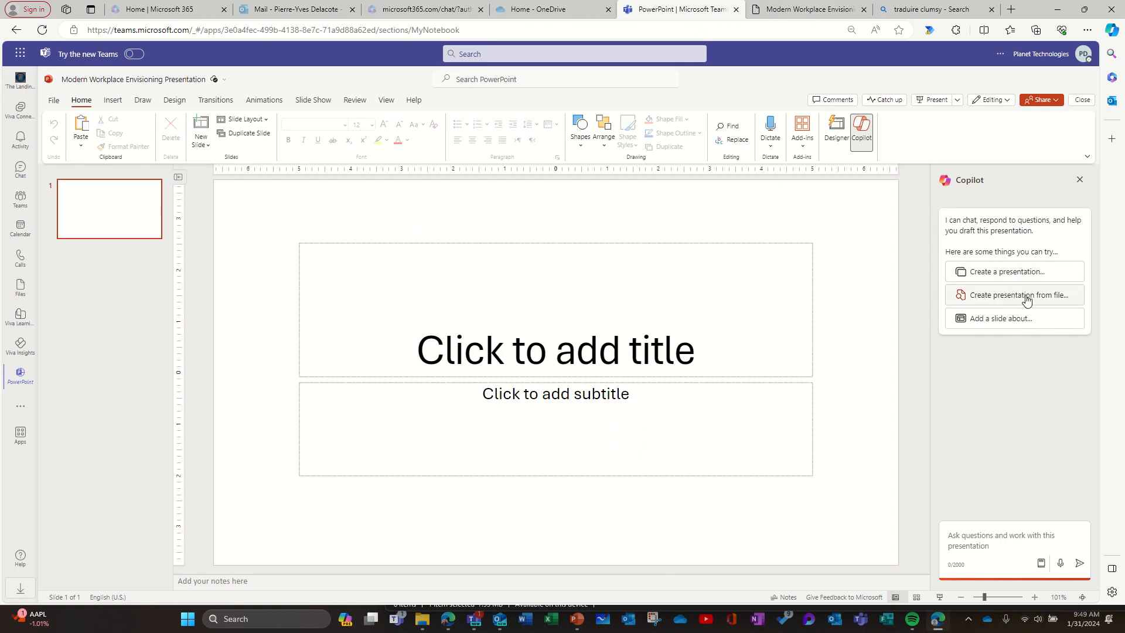
Step: Send Copilot a create-from-file request using Modern Workplace Envisioning.docx as the source
click(1014, 295)
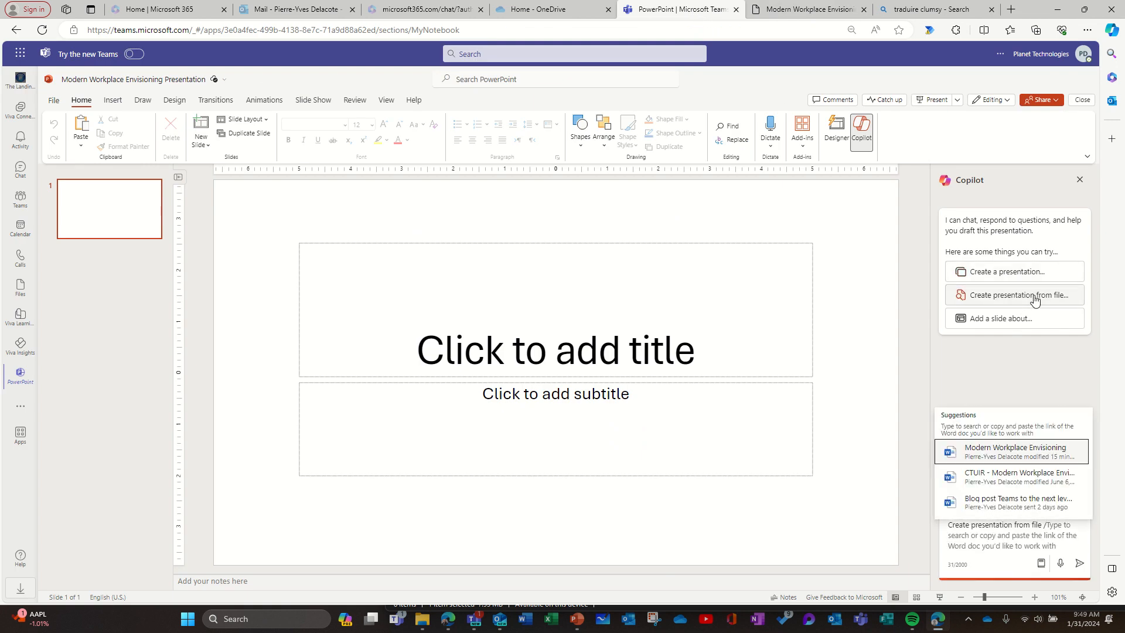
mouse_move(1042, 457)
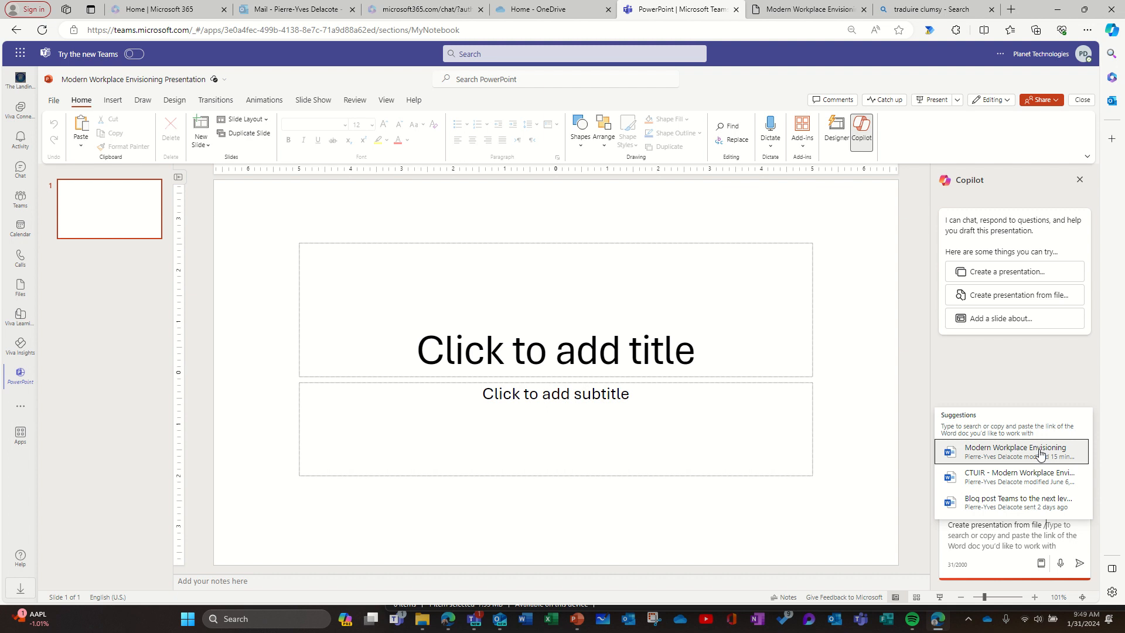
click(1014, 451)
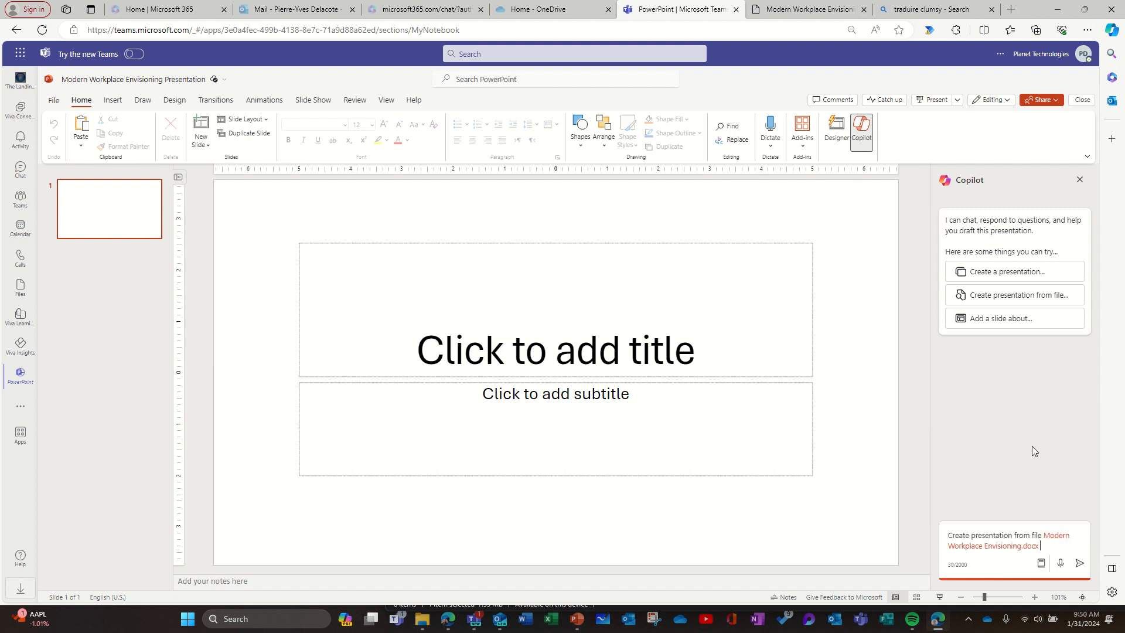
mouse_move(1079, 564)
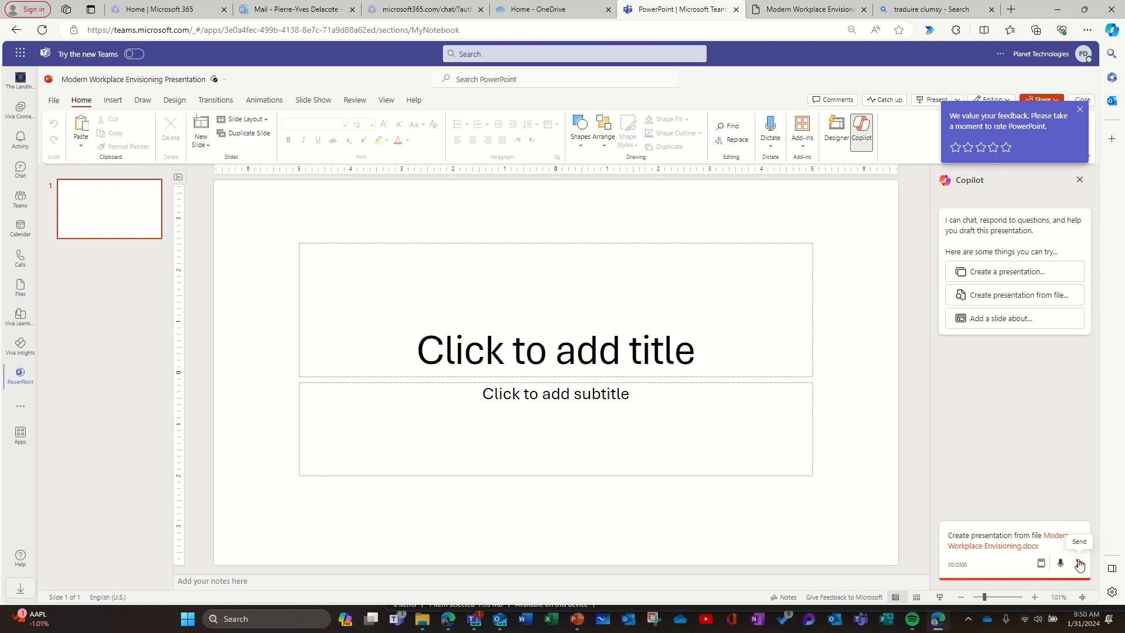
click(1080, 564)
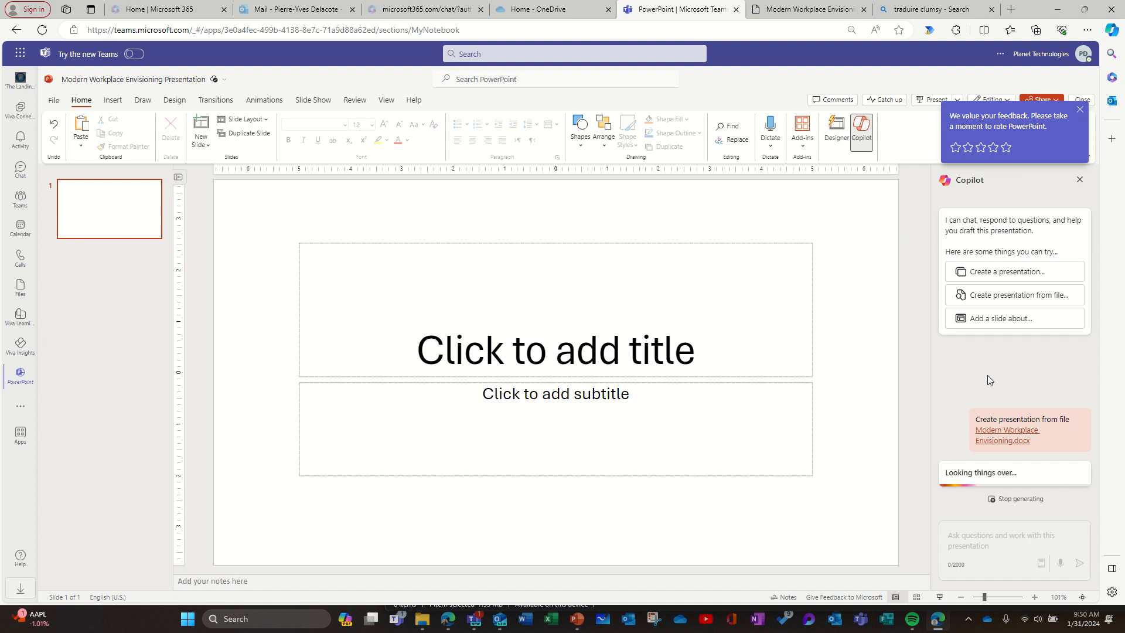
Step: Dismiss the feedback prompt and switch to Outlook while Copilot generates the slides
click(1079, 109)
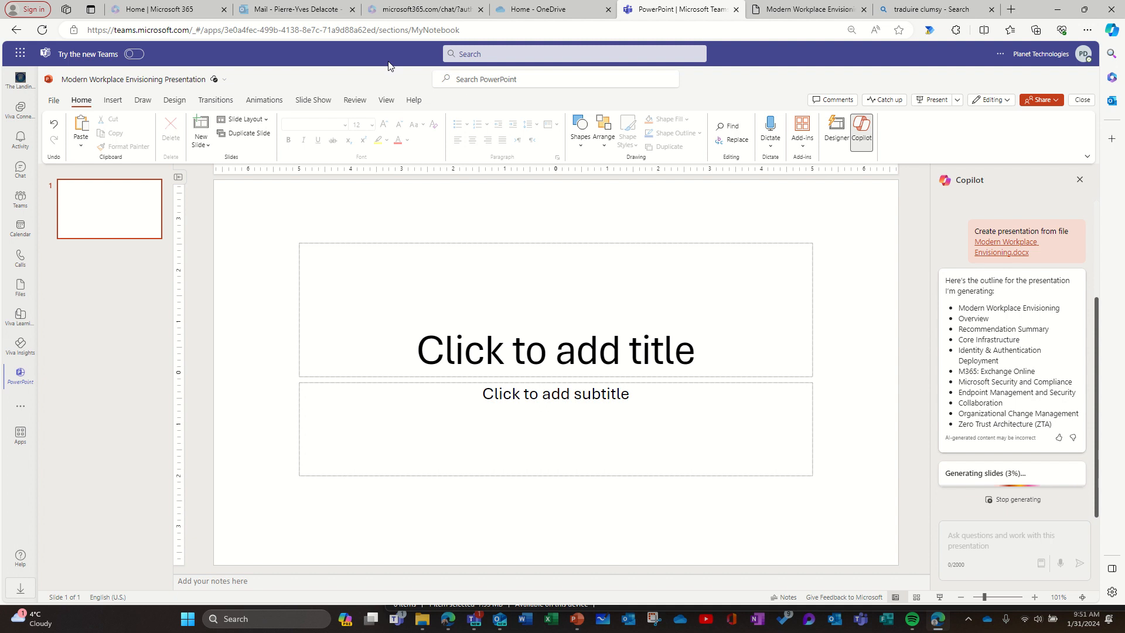
click(294, 9)
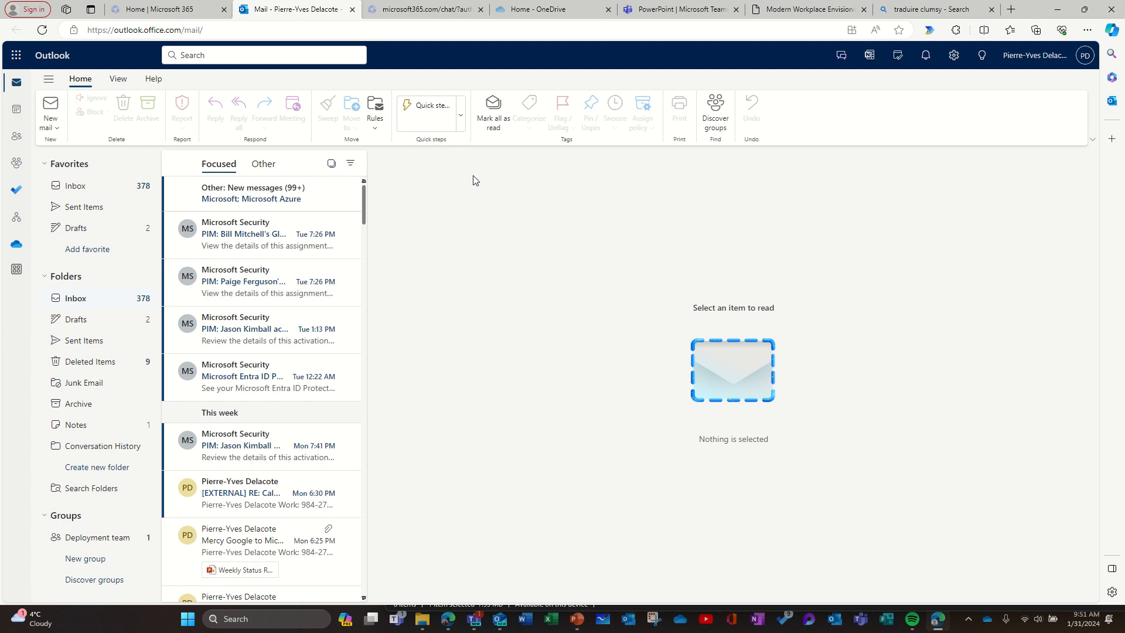
mouse_move(337, 443)
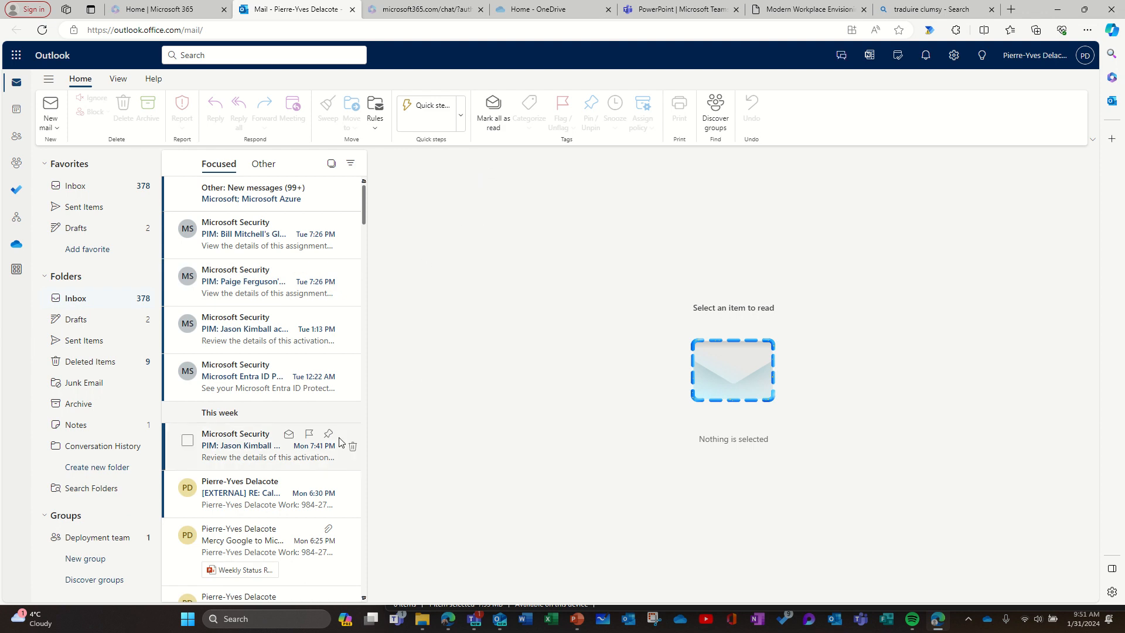
Step: Read the Calendar sharing issue email in the Focused inbox
scroll(down, 3)
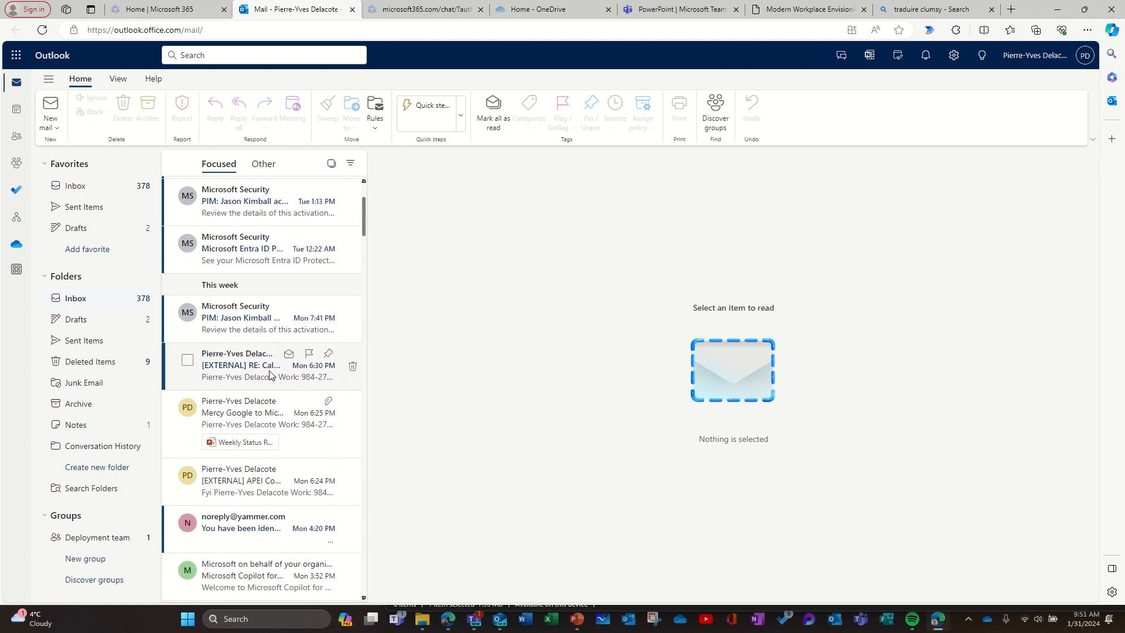
click(240, 365)
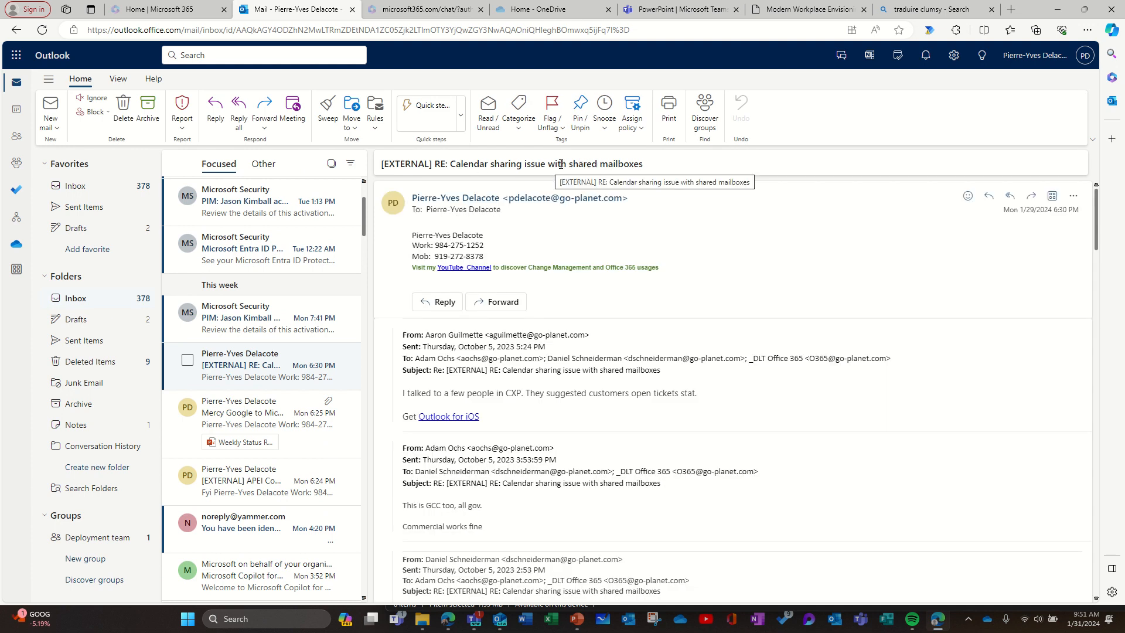
mouse_move(642, 185)
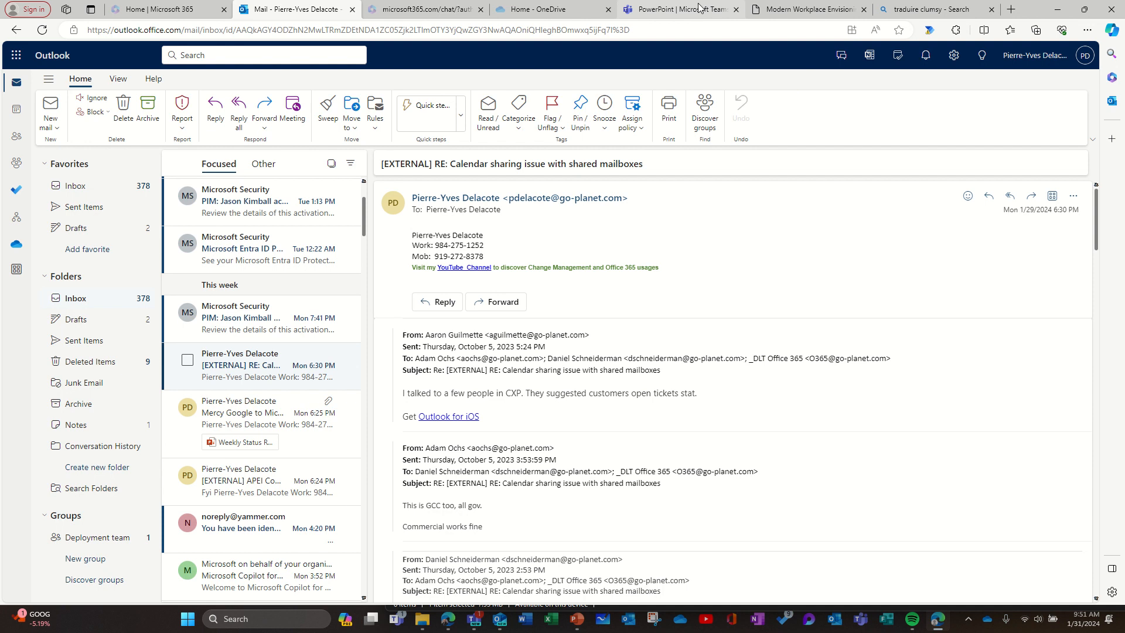
Step: Return to the PowerPoint tab to see Copilot's finished 58-slide draft
click(680, 8)
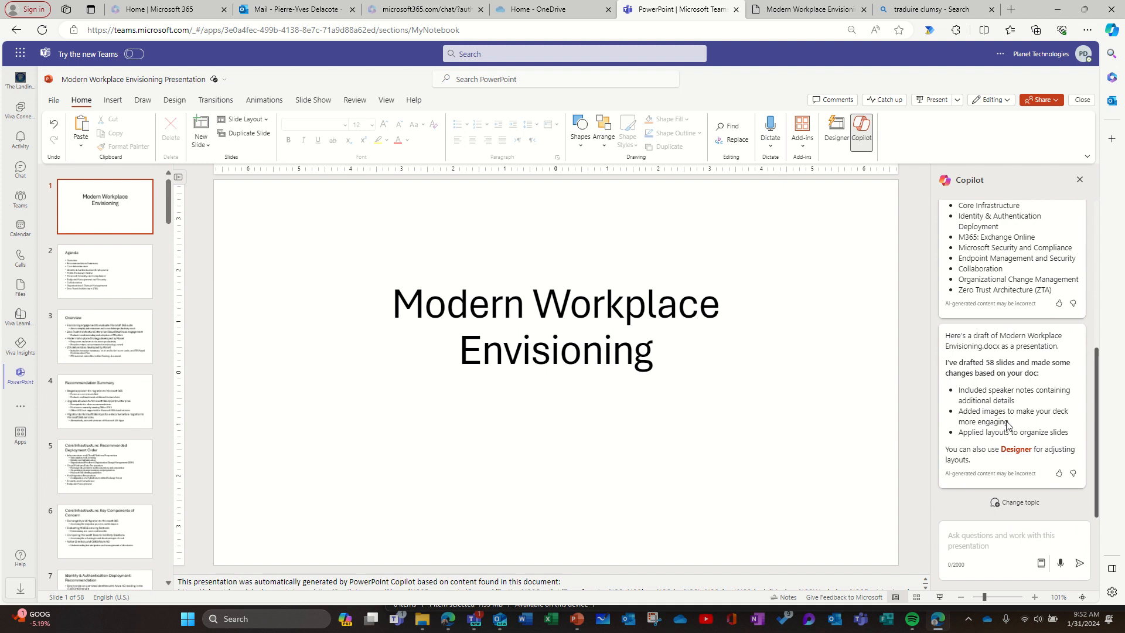
mouse_move(1014, 459)
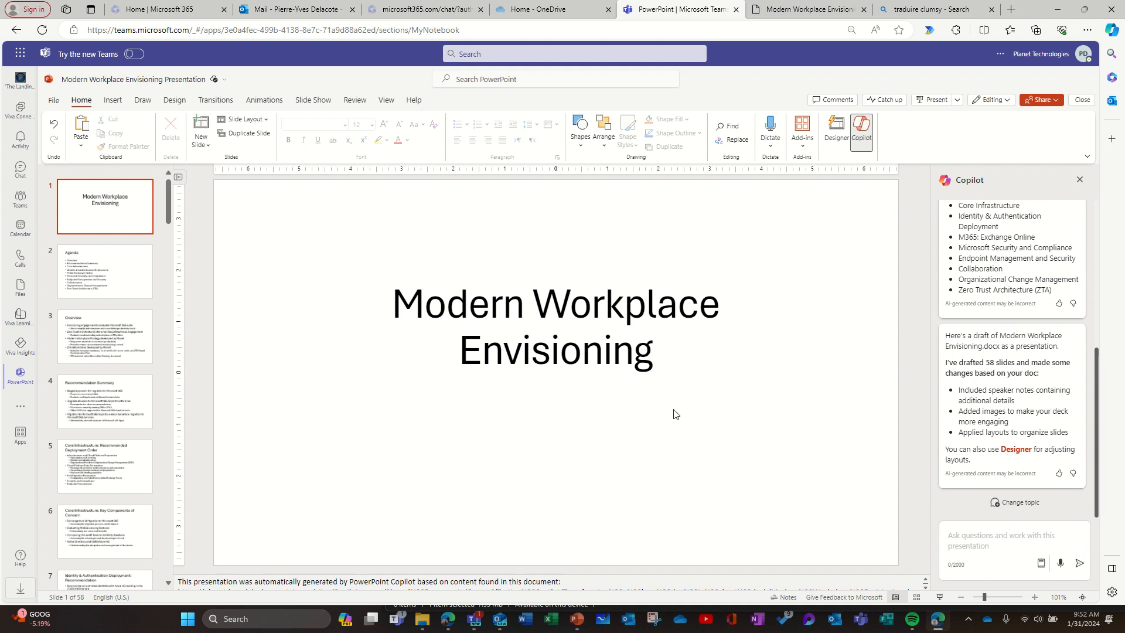
mouse_move(836, 139)
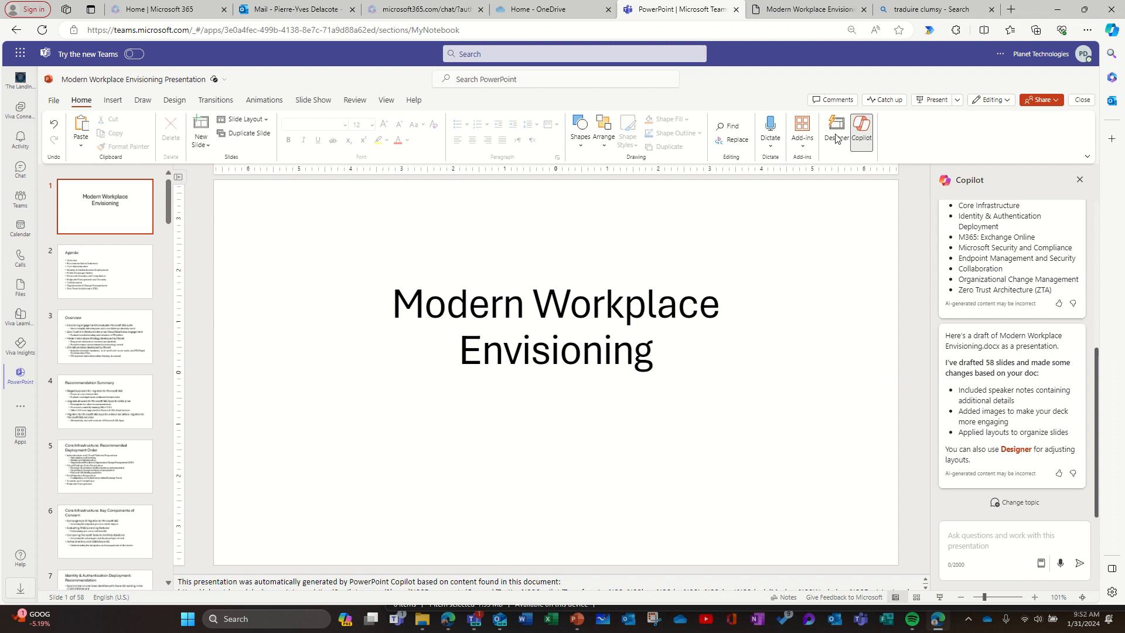
Step: Apply the orange gradient Designer idea to the title slide
click(835, 132)
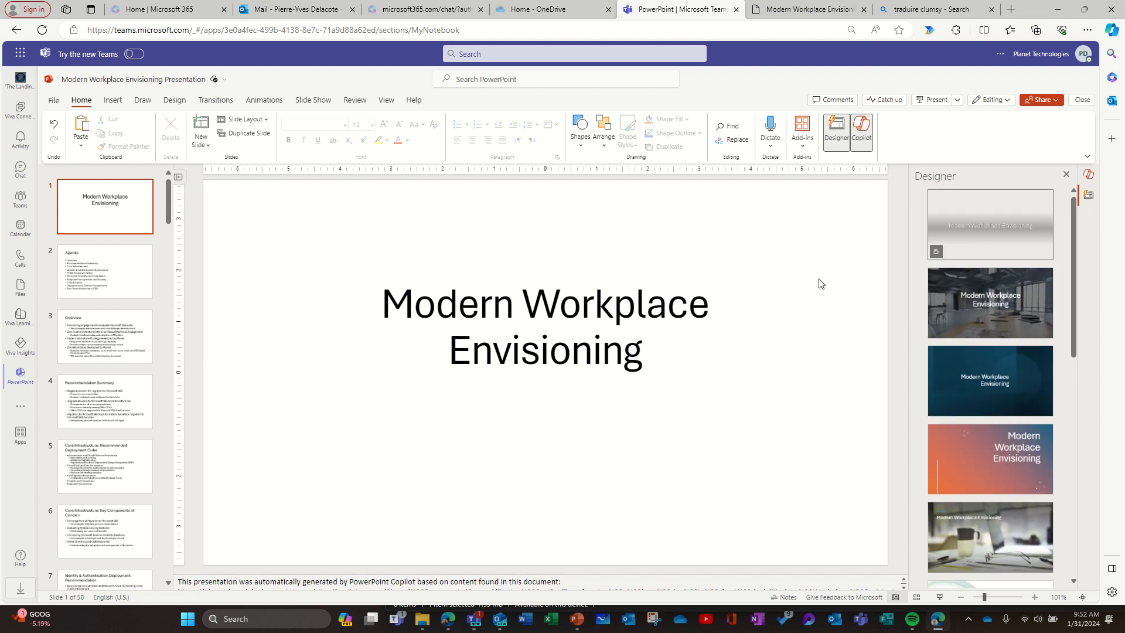
click(990, 302)
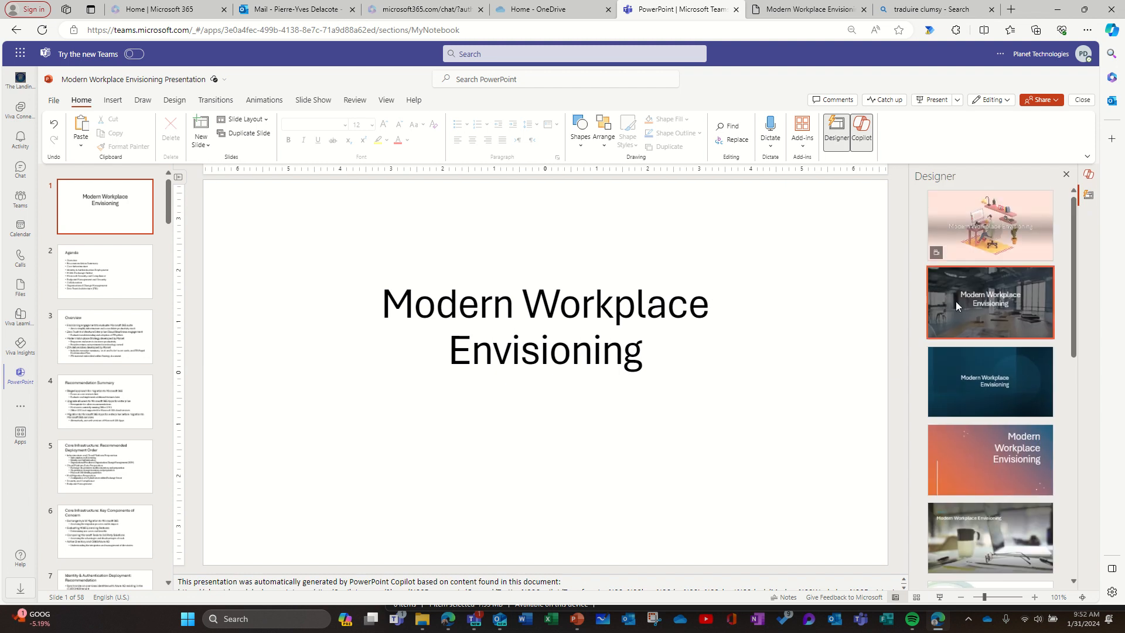
click(989, 301)
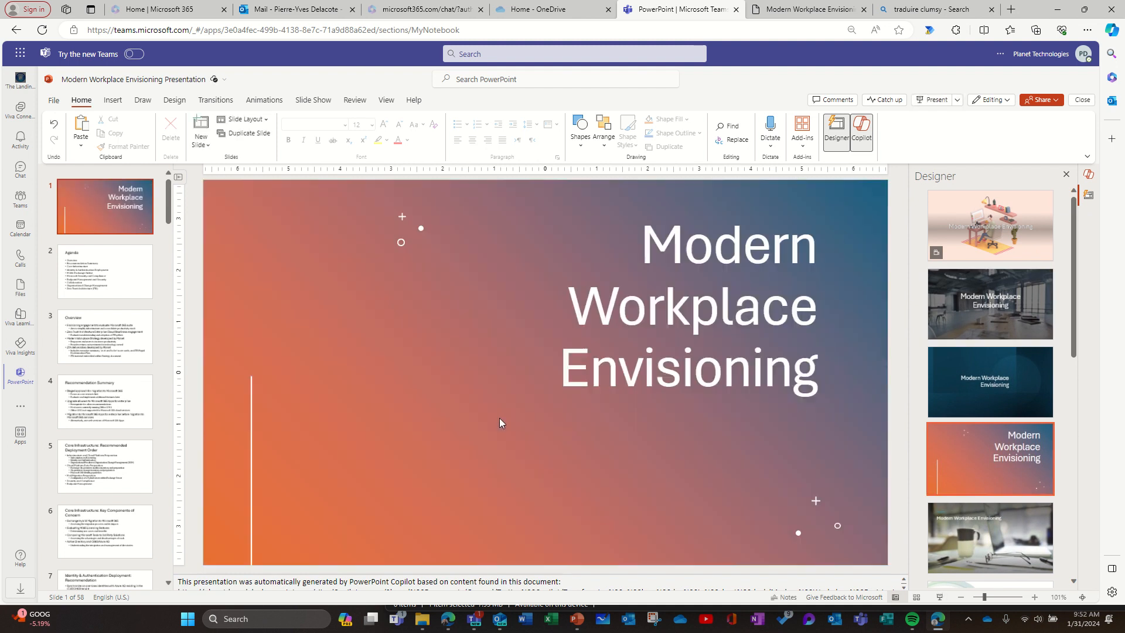
Step: Look over the Agenda and Recommendation Summary slides
click(105, 271)
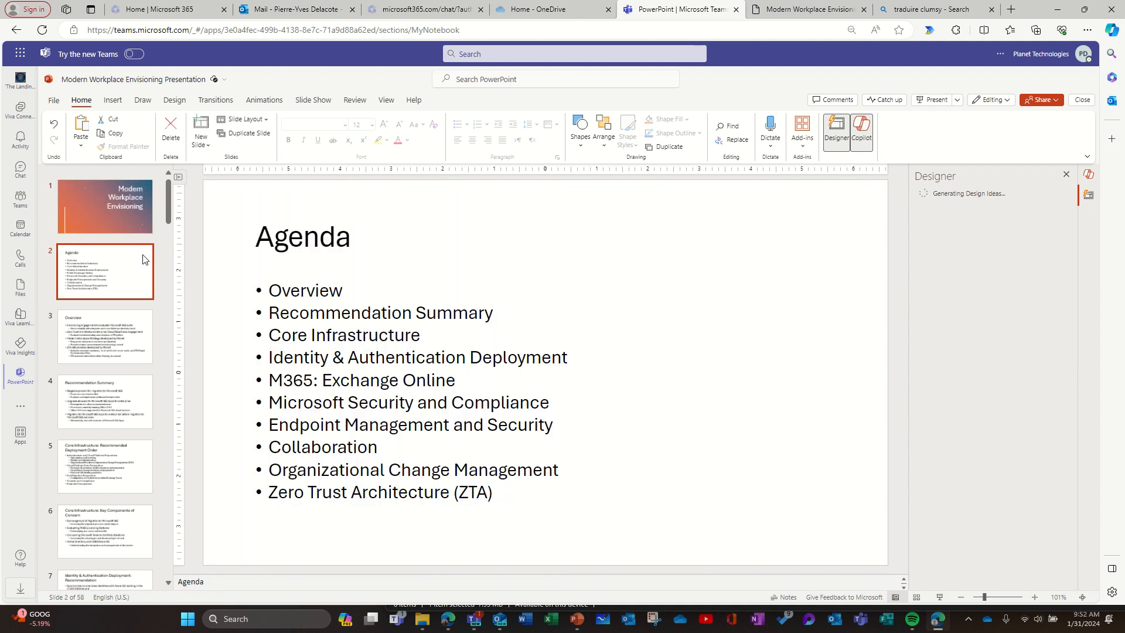
click(105, 401)
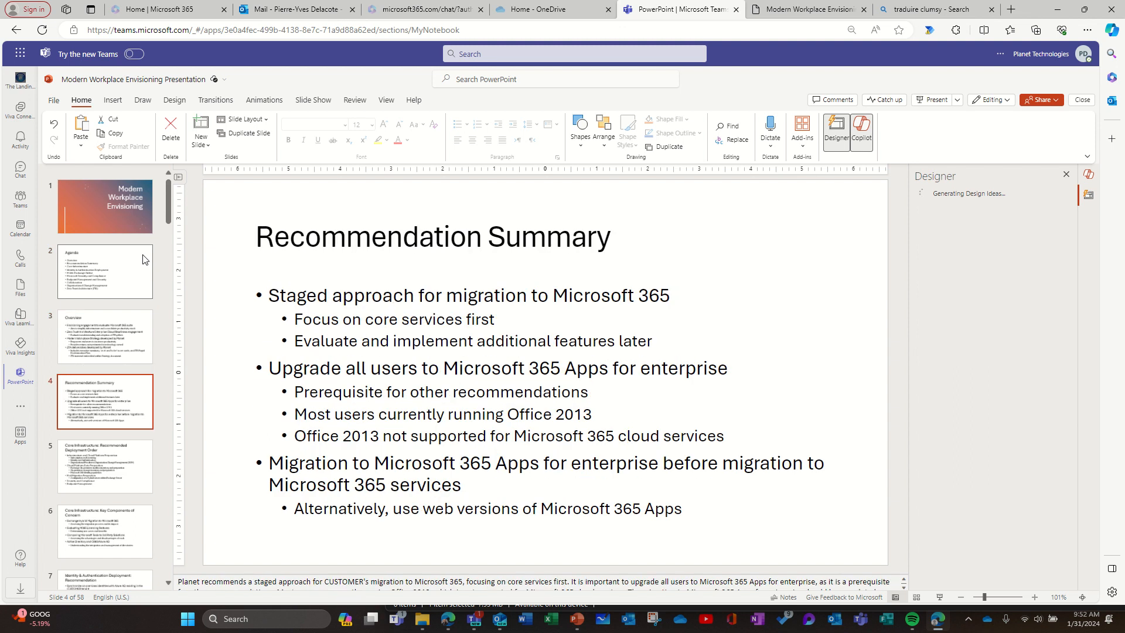
click(104, 402)
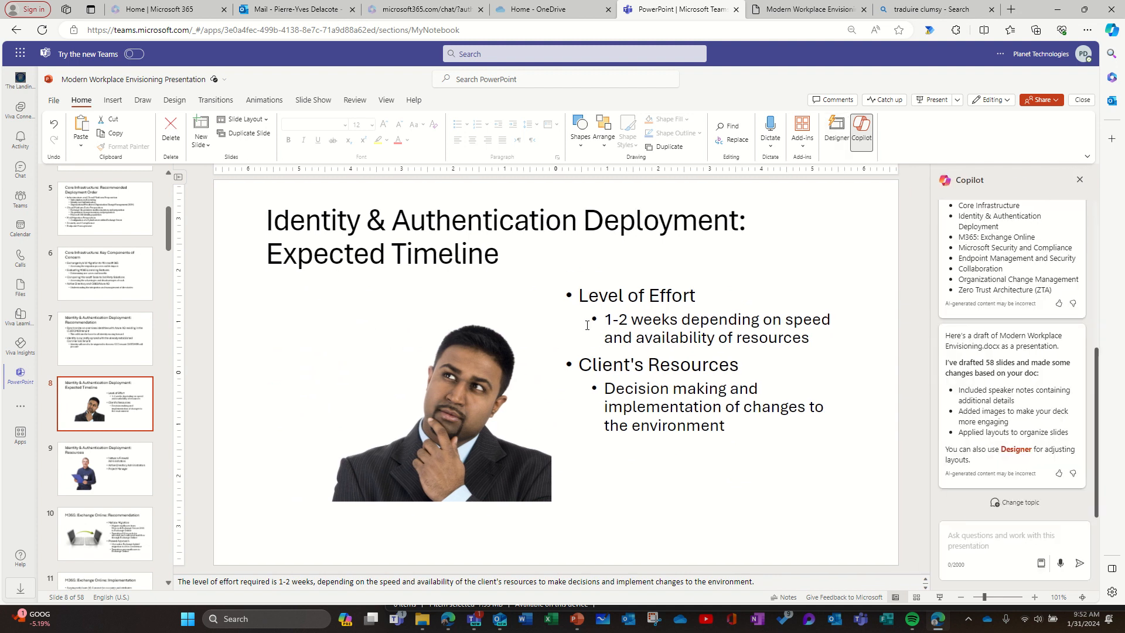
mouse_move(406, 359)
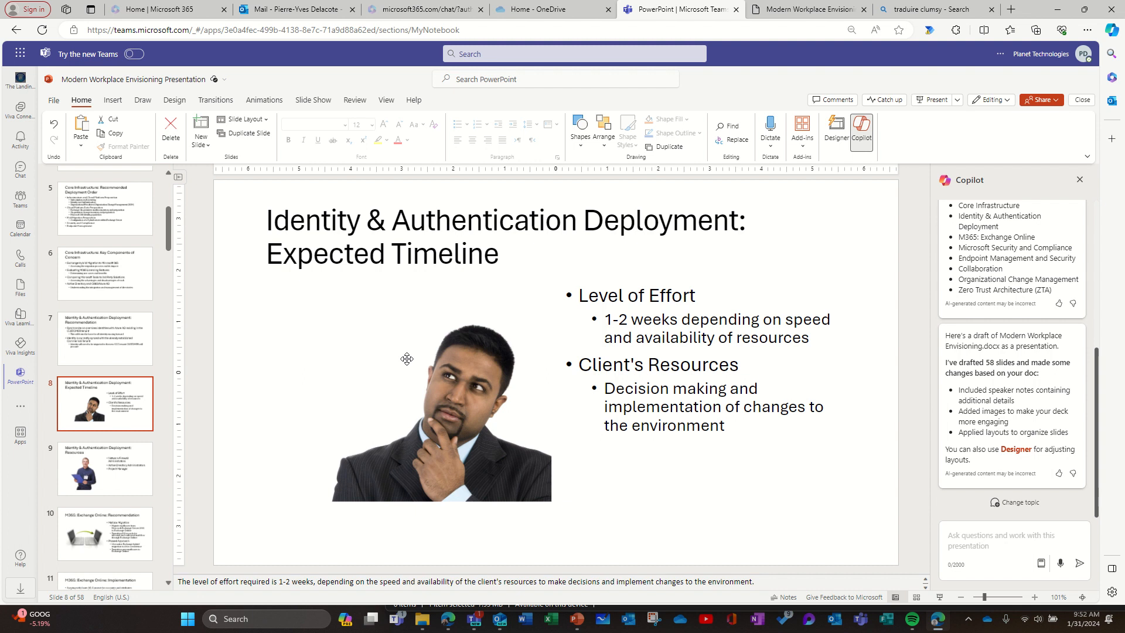
Step: Review the Identity & Authentication, Mailbox Backup, cloud migration, Endpoint Protection and SharePoint Online slides
click(104, 469)
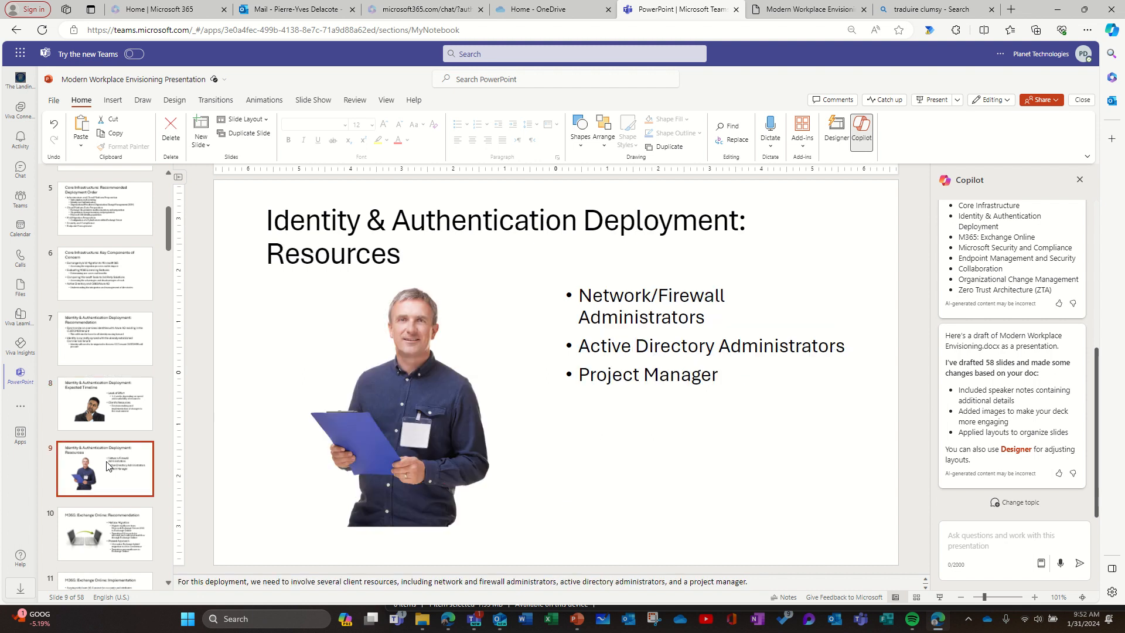
click(104, 533)
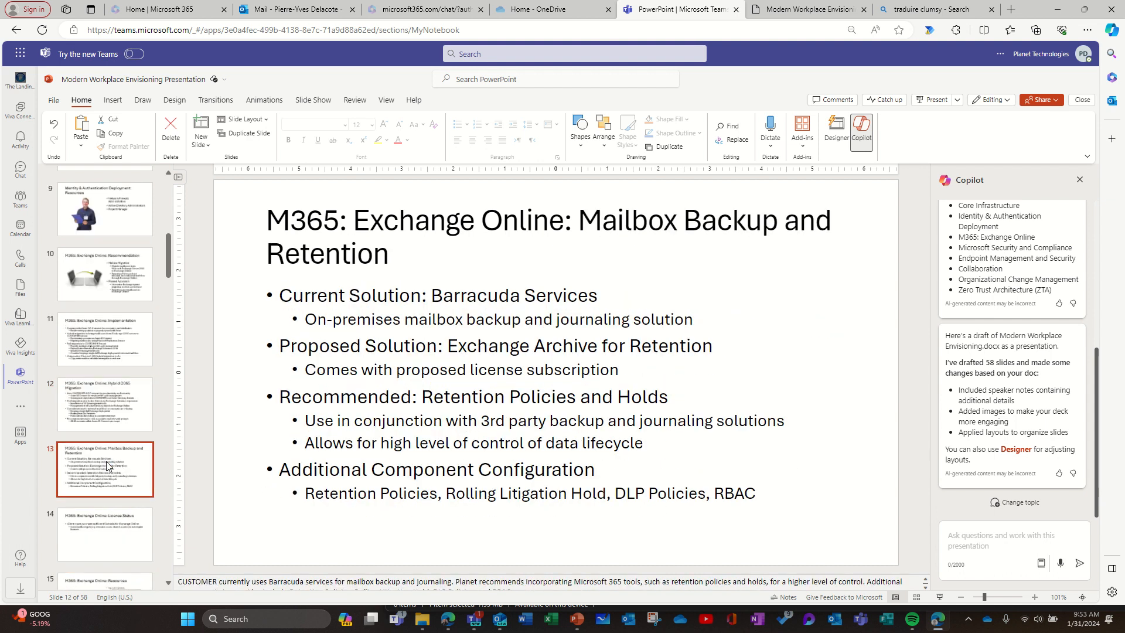
click(104, 404)
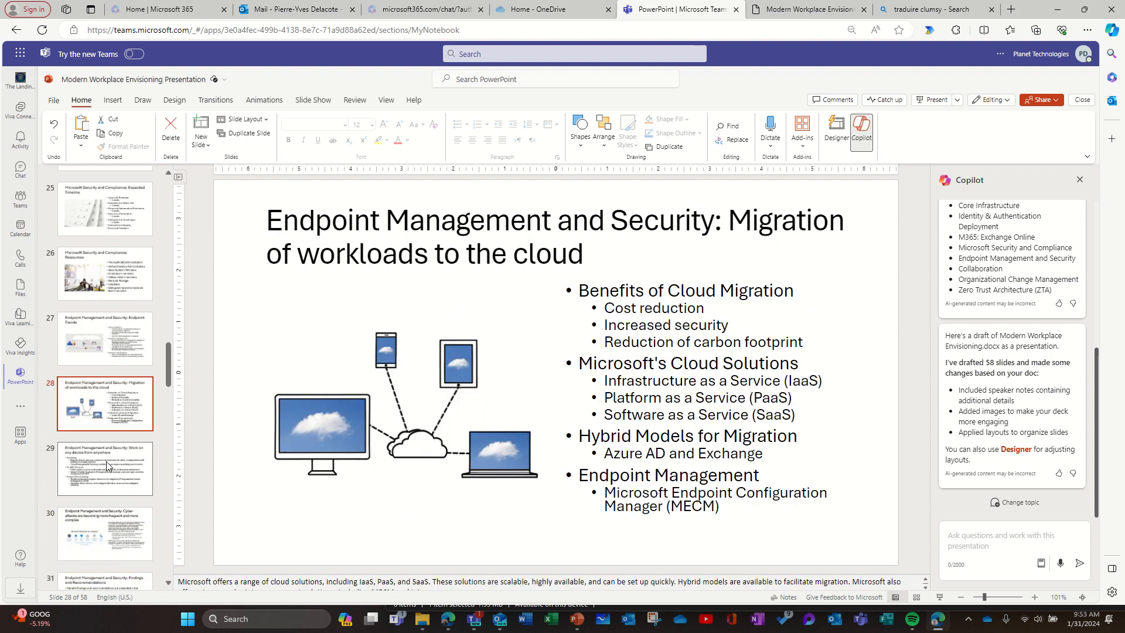
click(104, 532)
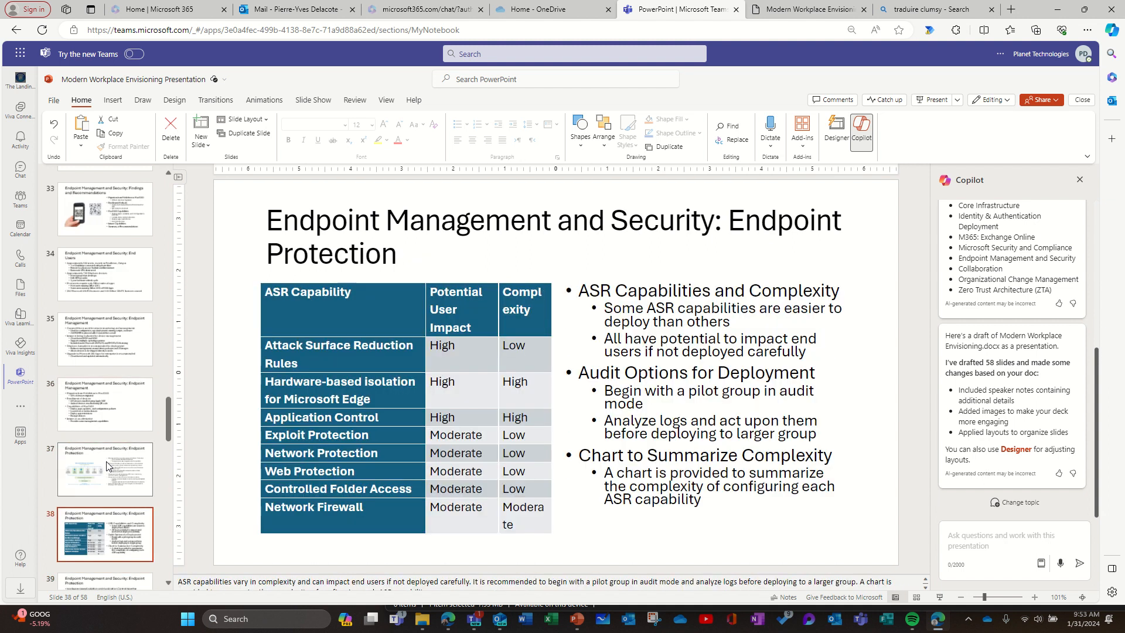
click(105, 468)
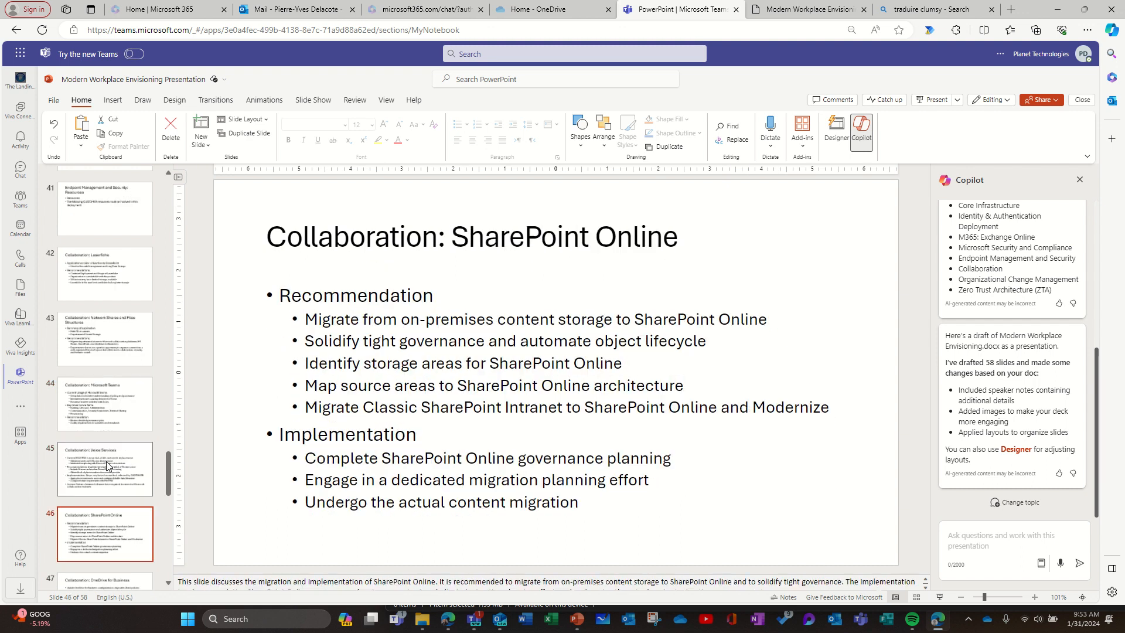
Step: Review the change management and Zero Trust Architecture slides through to the final Resources slide 58
click(104, 402)
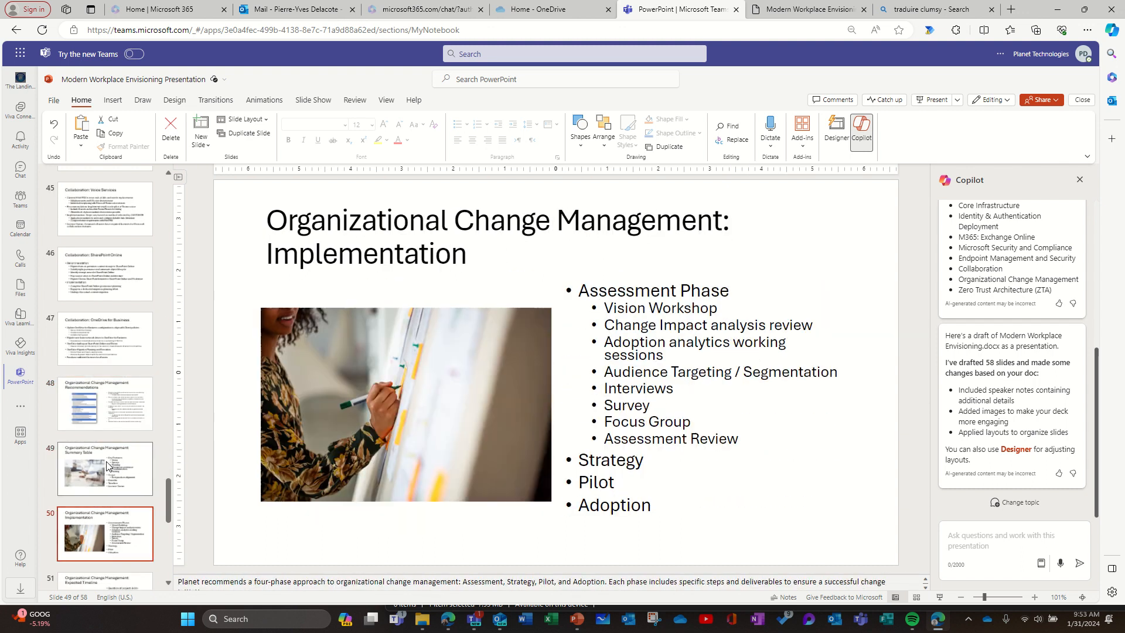
click(105, 339)
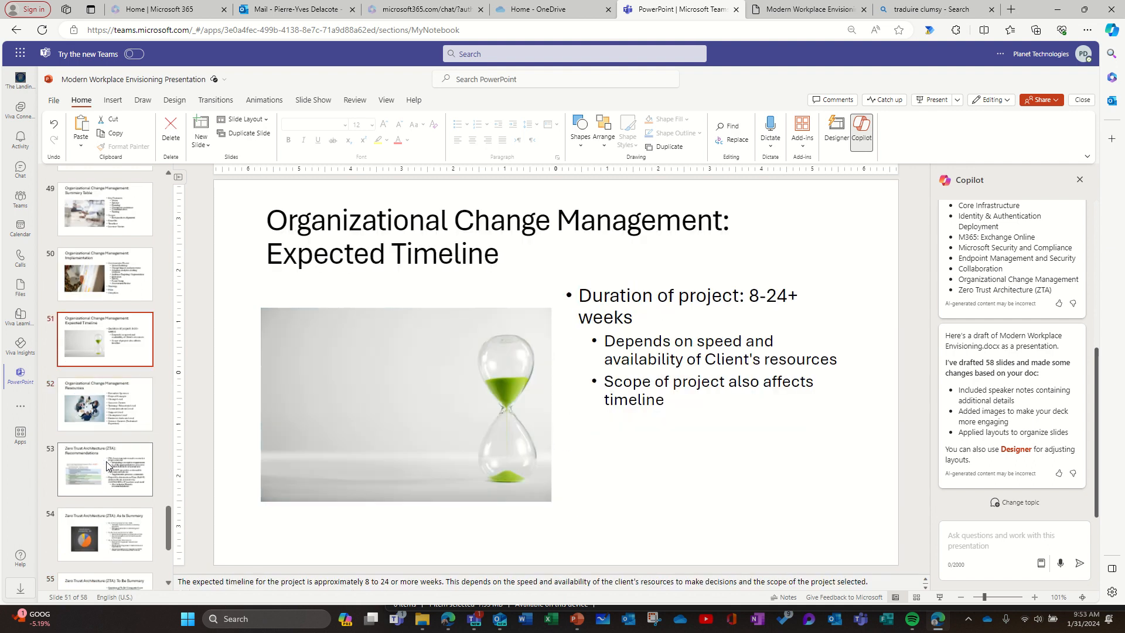
click(105, 468)
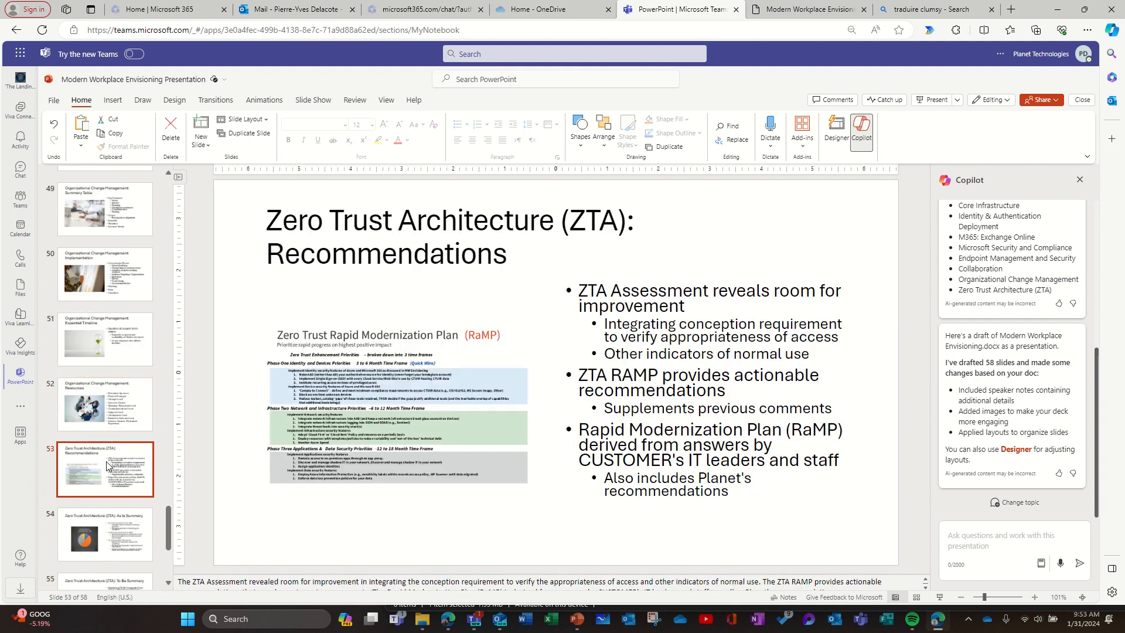
click(104, 483)
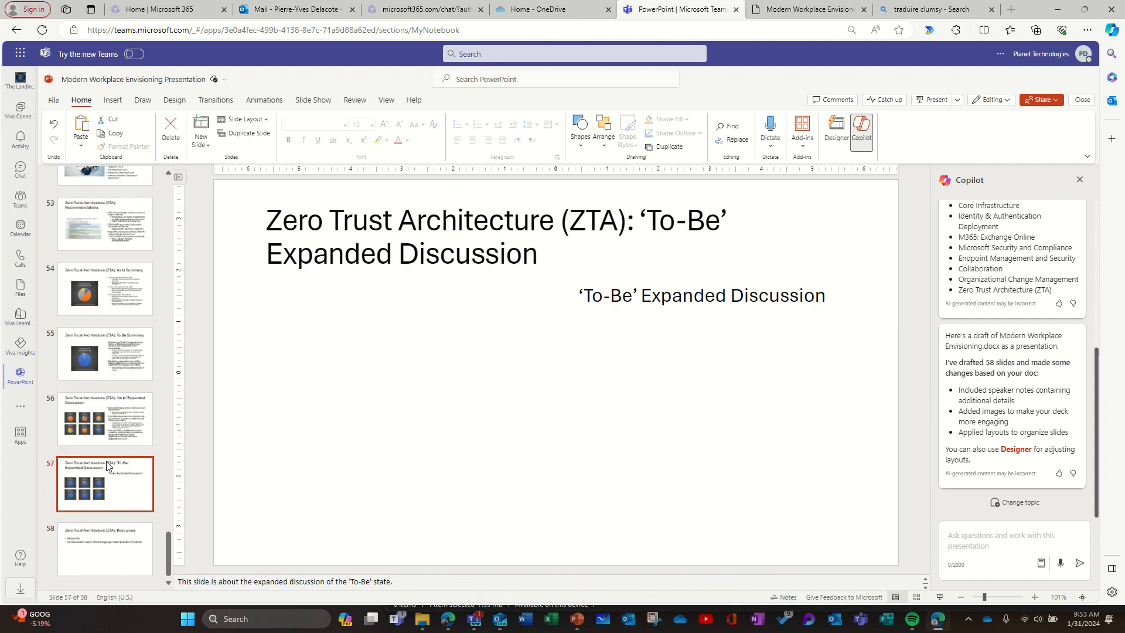
click(104, 548)
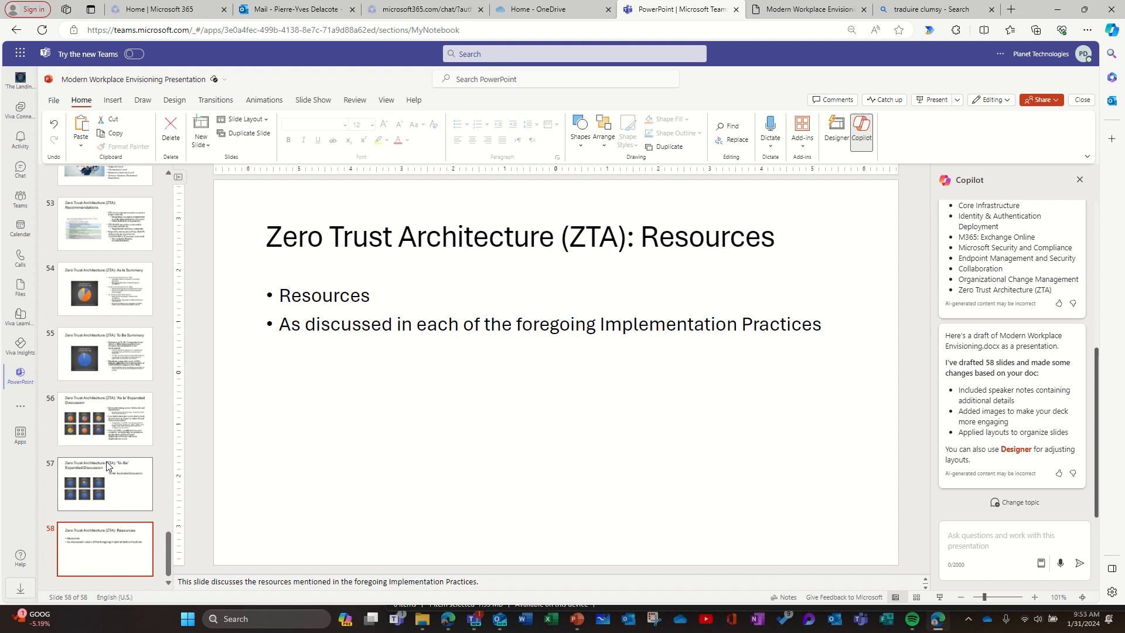
mouse_move(999, 538)
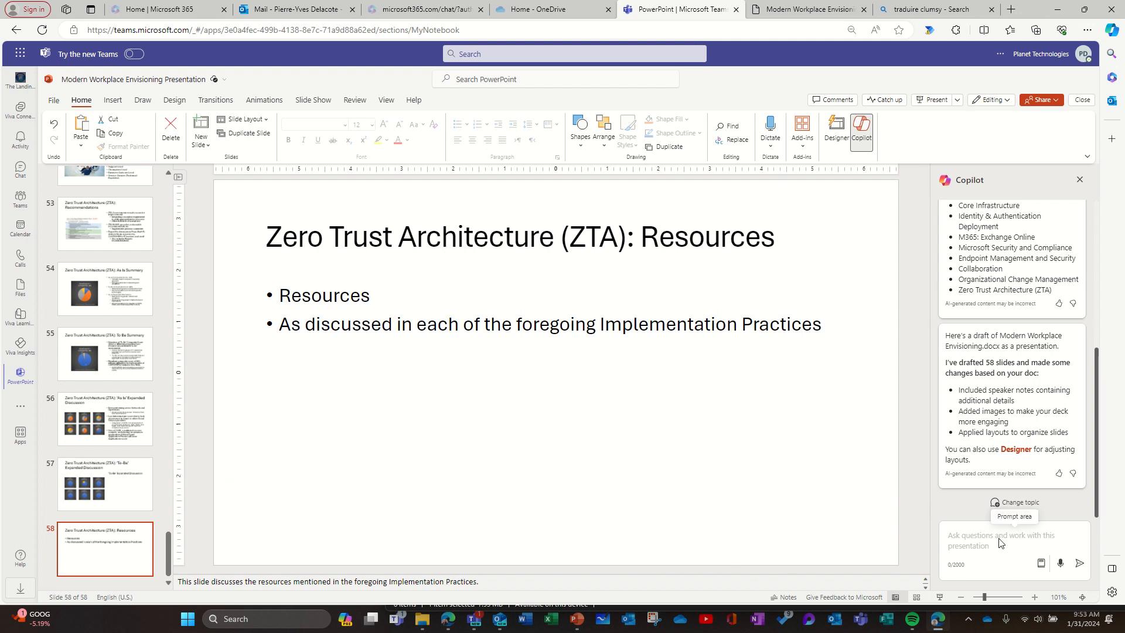
mouse_move(998, 541)
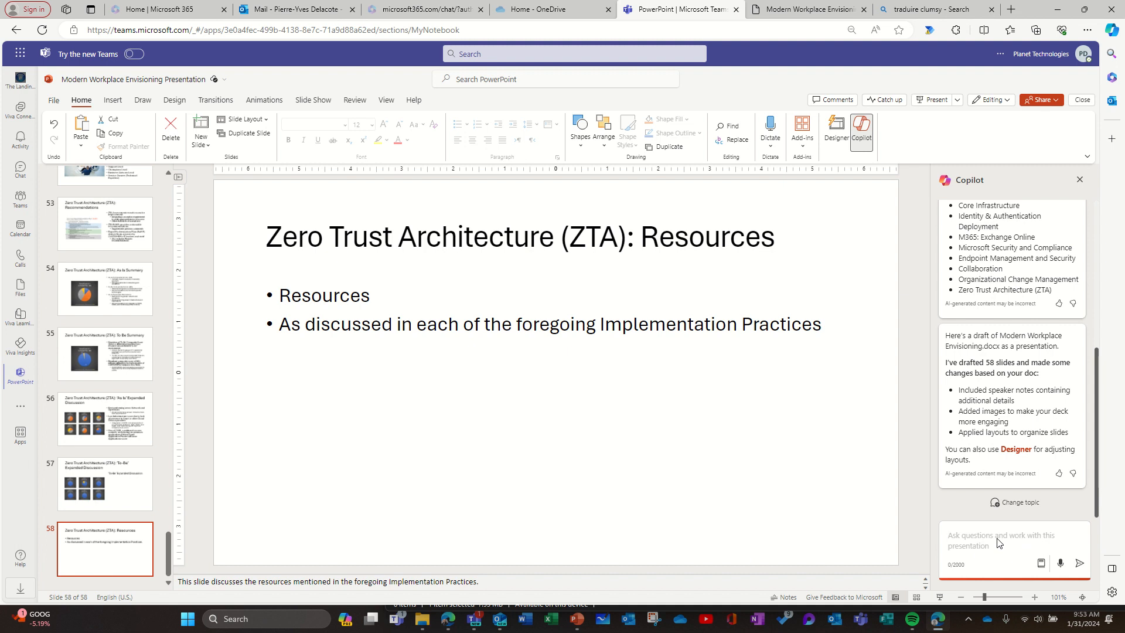
Step: Ask Copilot to 'Add a slide of conclusion', producing a Conclusion slide 59
text(Add a slide of)
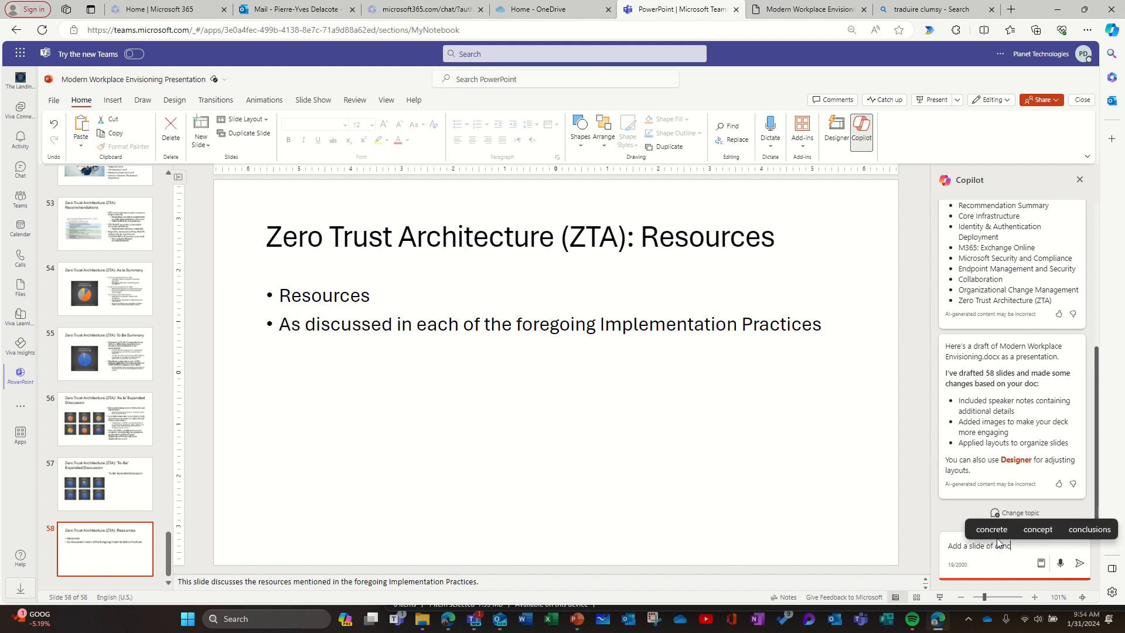
text(conclusion)
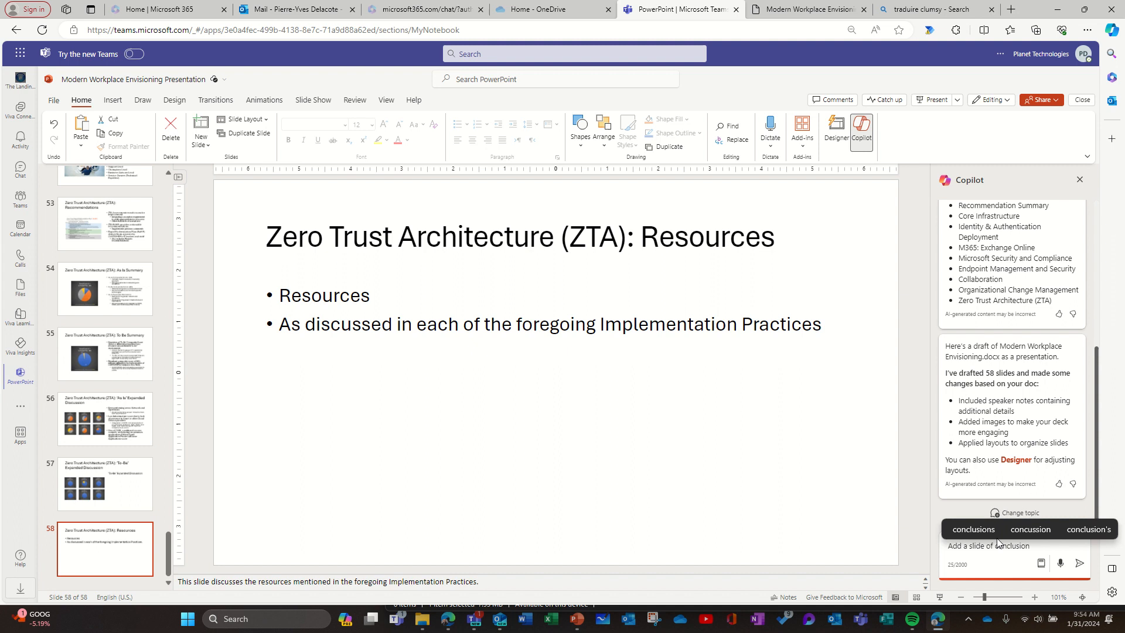
click(1079, 563)
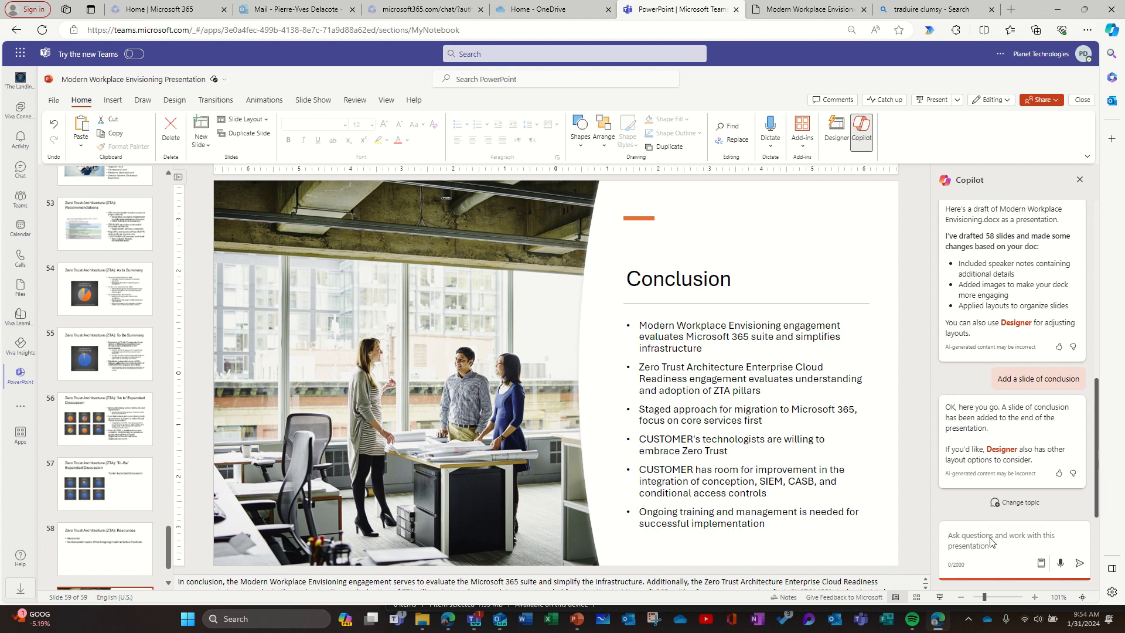
Step: Ask Copilot to 'add a slide for questions', producing Questions slide 60, and dismiss the reminder
text(add a slide for questions)
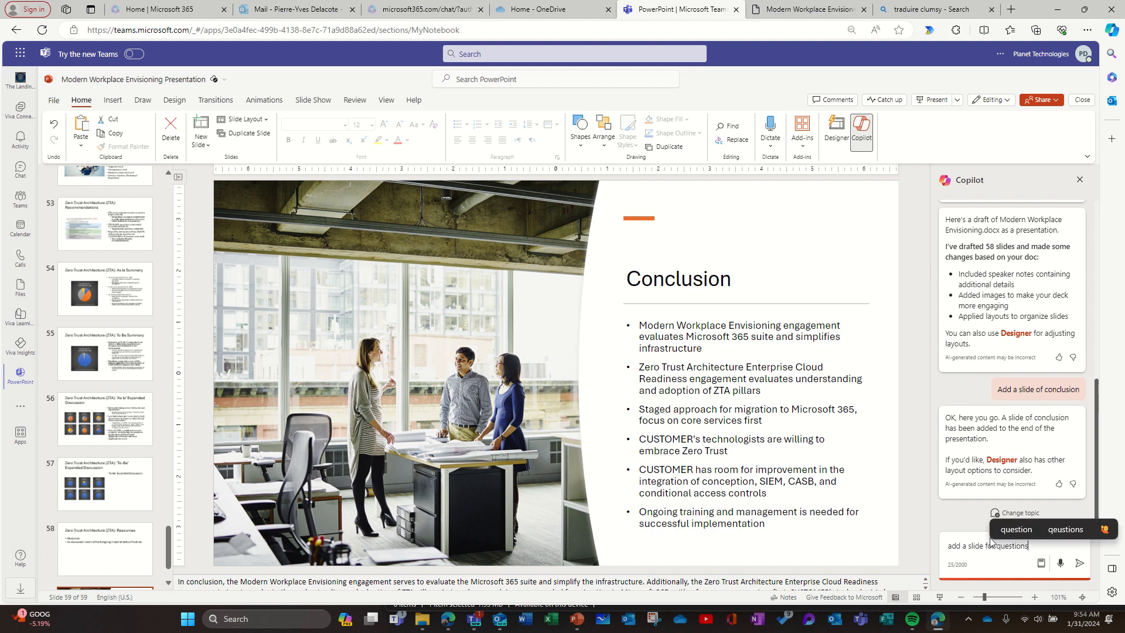
click(1078, 564)
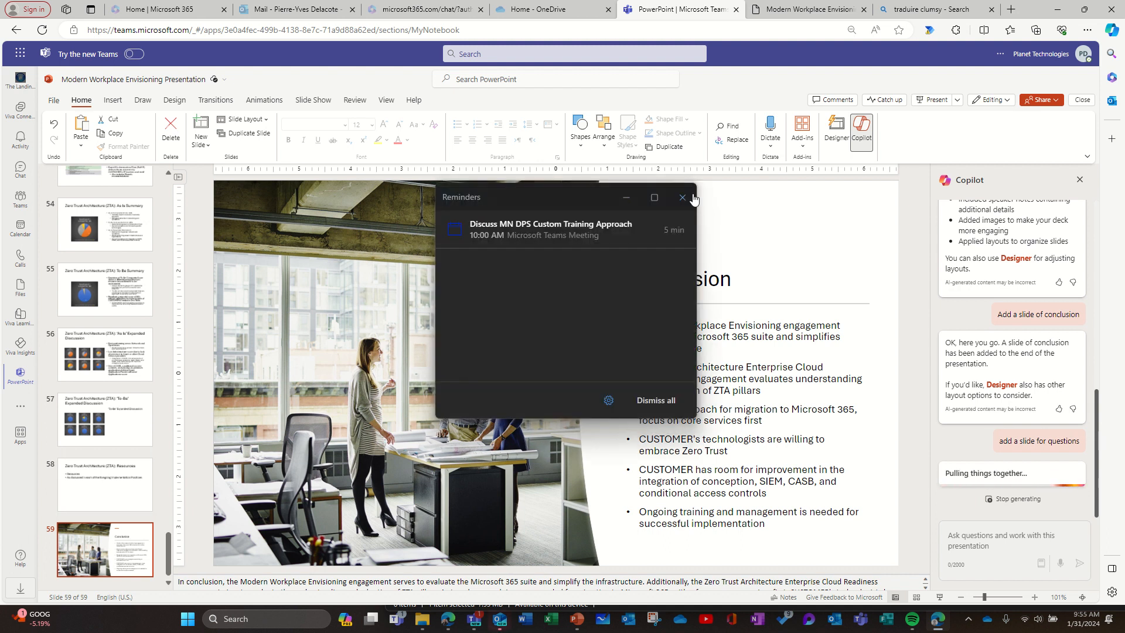
click(681, 197)
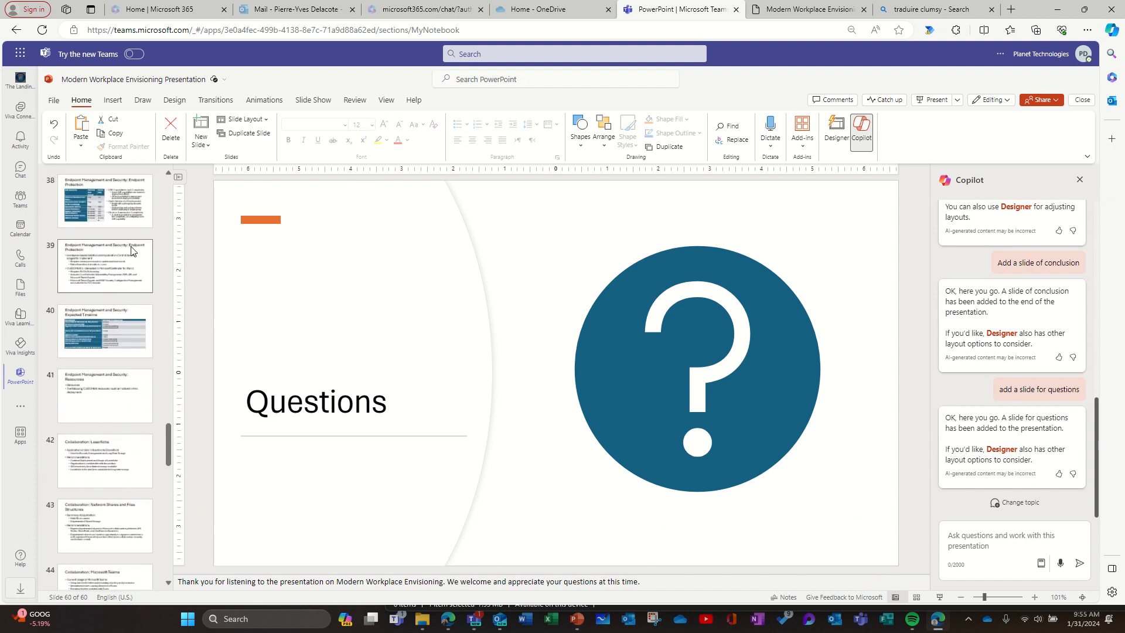
Step: Return to slide 39 on Endpoint Protection
click(104, 266)
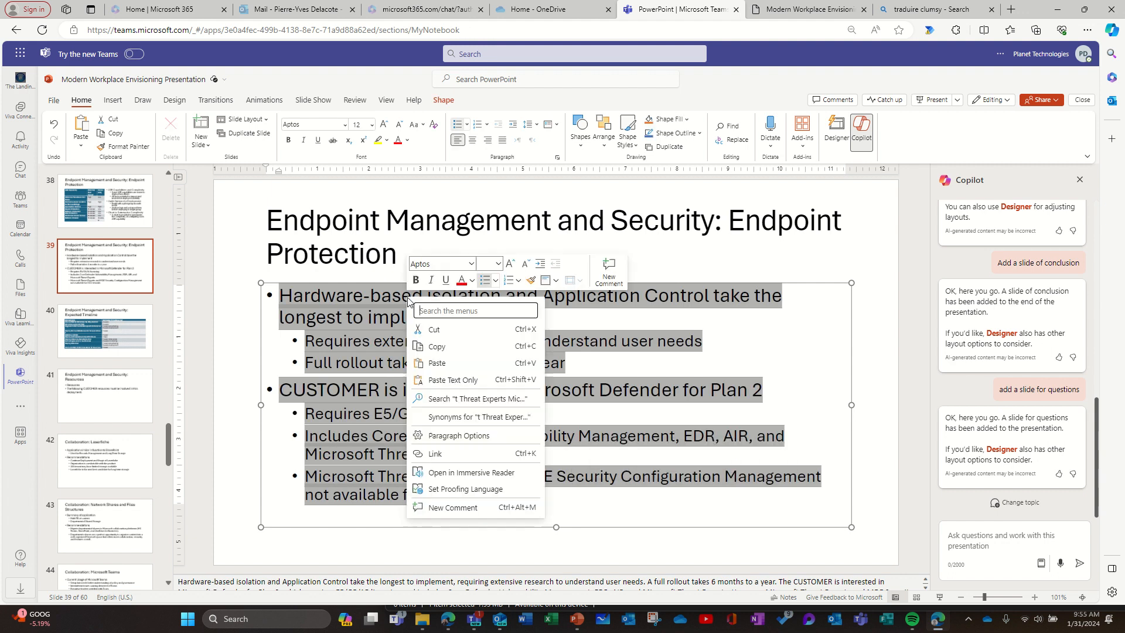
mouse_move(464, 489)
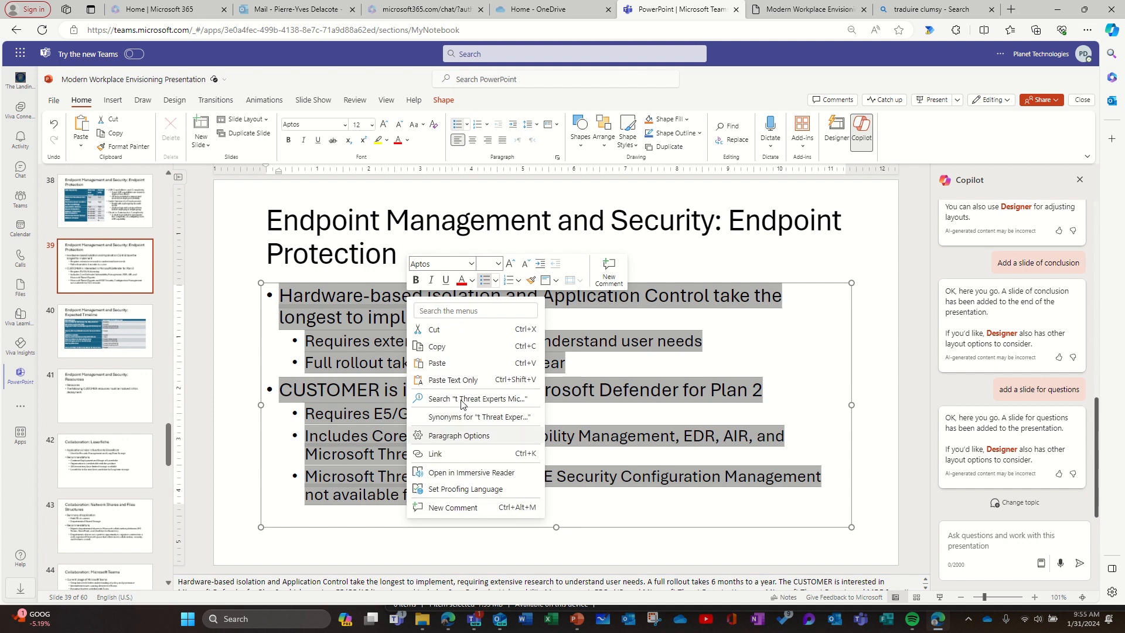
mouse_move(843, 376)
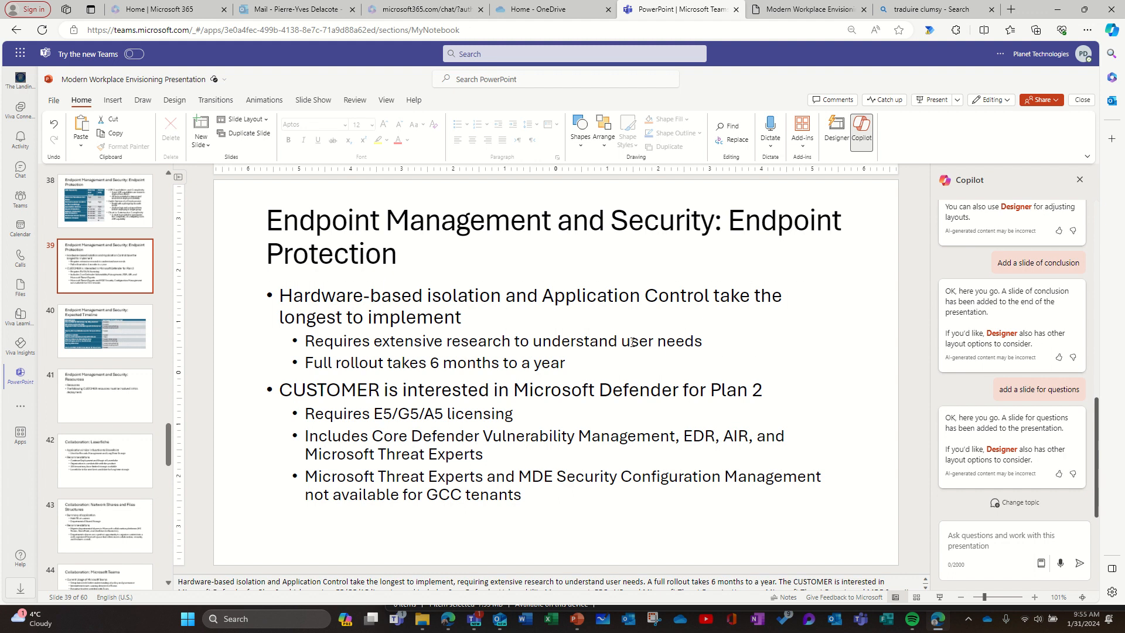
mouse_move(632, 340)
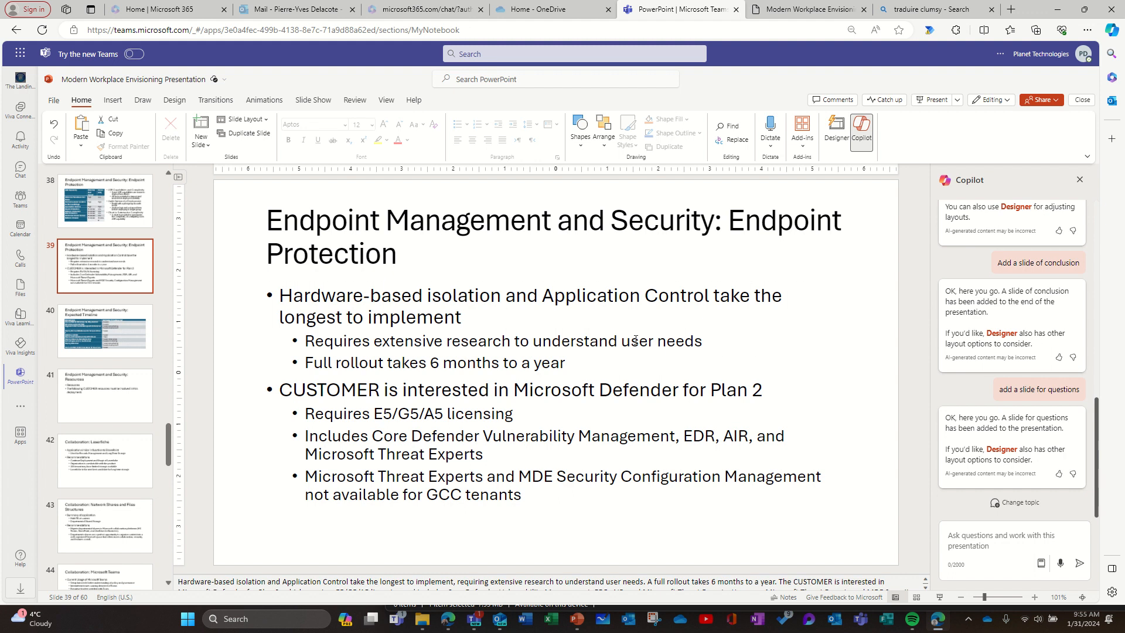